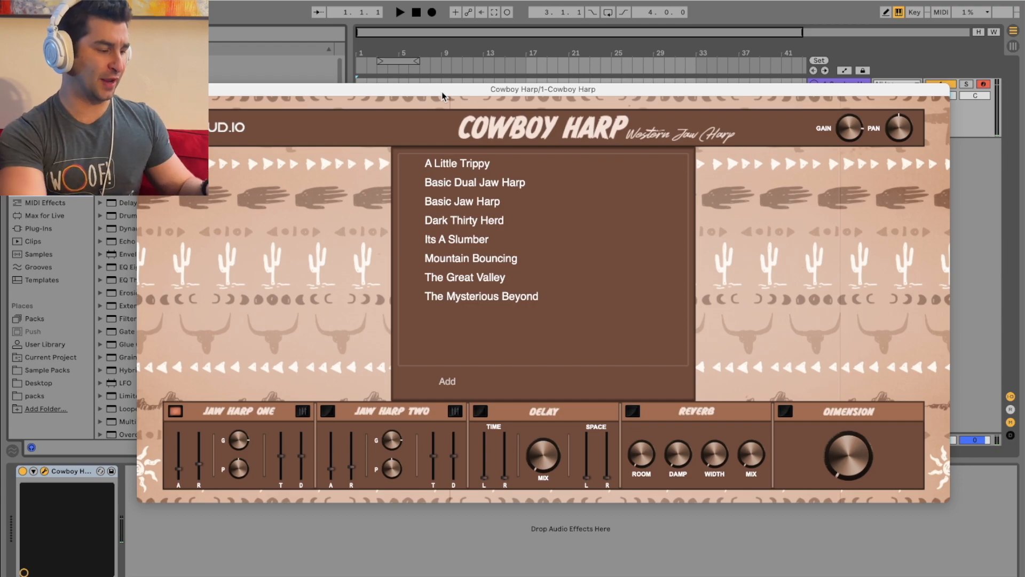
pyautogui.moveTo(270, 401)
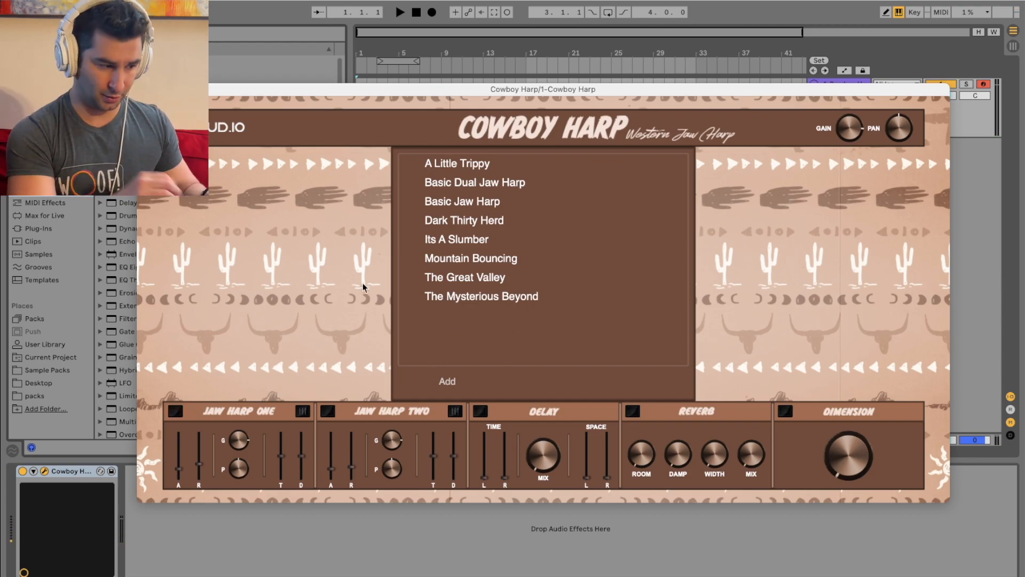
# Step: Toggle the Jaw Harp One and Jaw Harp Two layer power buttons, leaving the first layer on
pyautogui.click(176, 412)
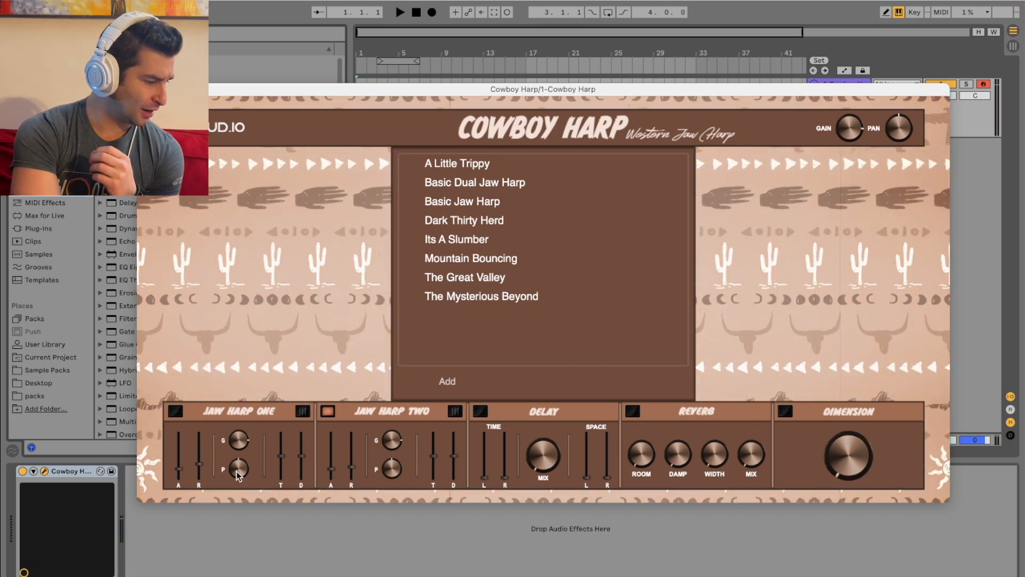
pyautogui.click(328, 409)
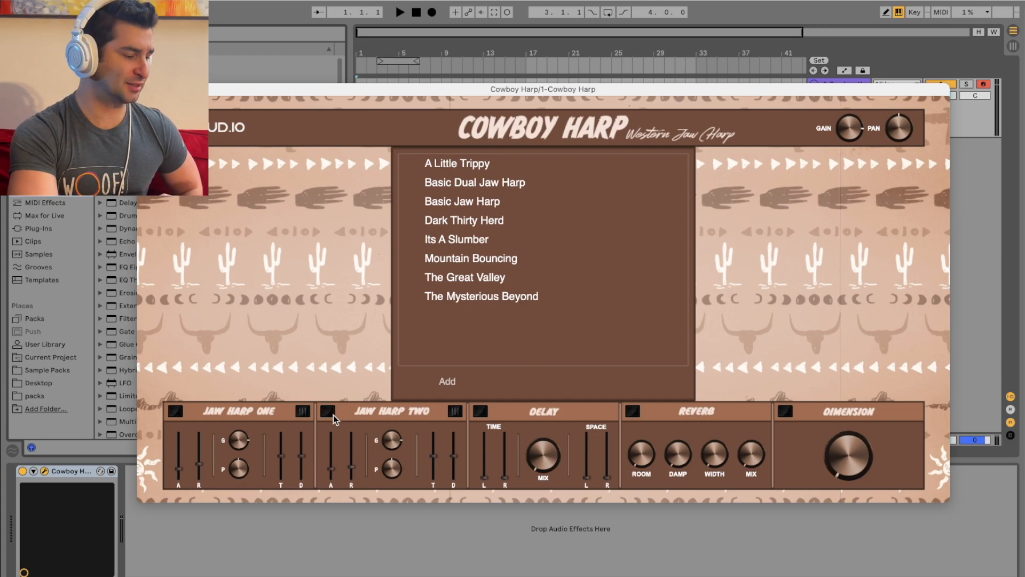
pyautogui.click(175, 410)
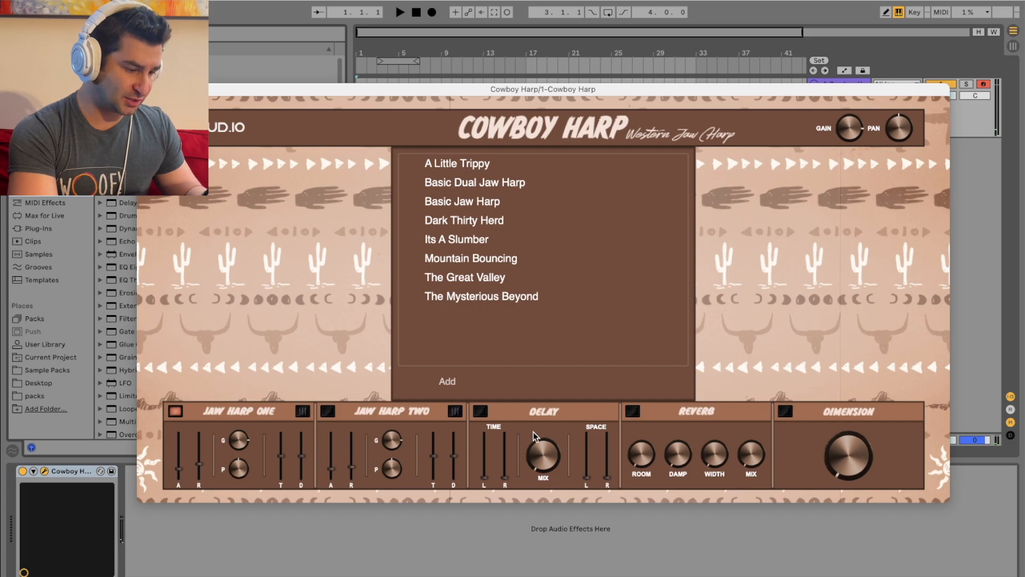
pyautogui.moveTo(499, 413)
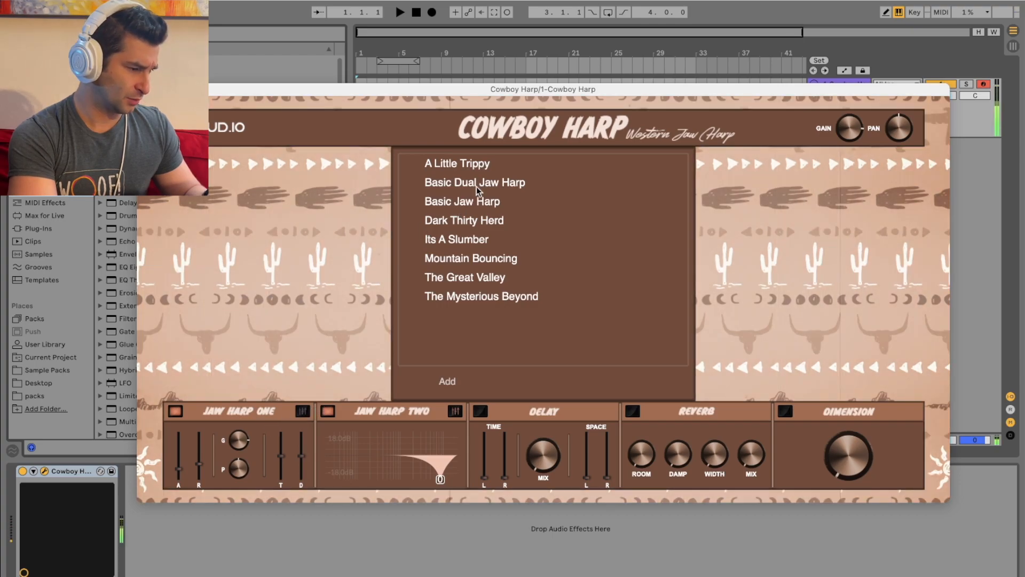
# Step: Audition A Little Trippy, Basic Dual Jaw Harp, Its A Slumber, Mountain Bouncing and The Great Valley presets
pyautogui.click(457, 163)
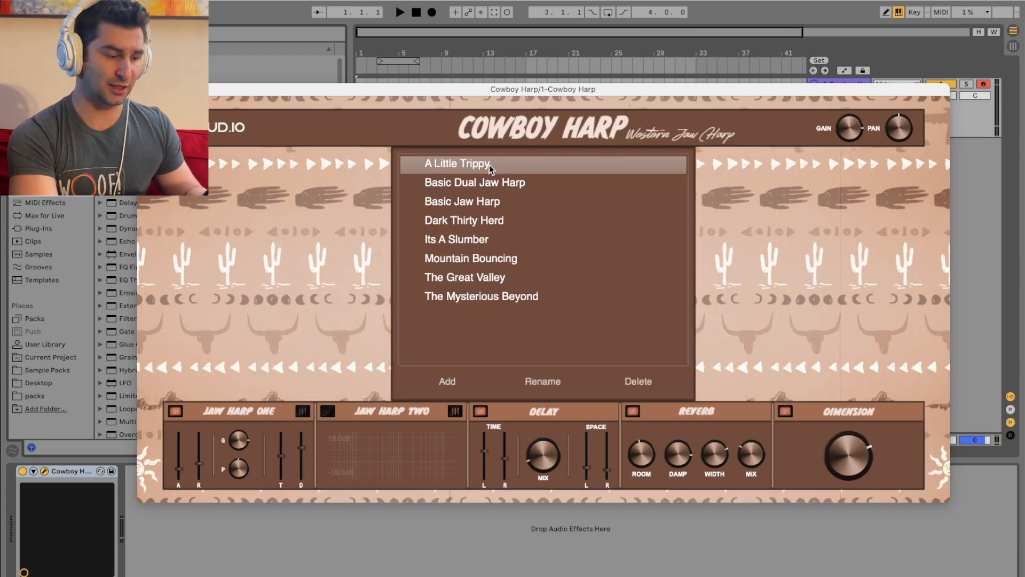
pyautogui.moveTo(812, 438)
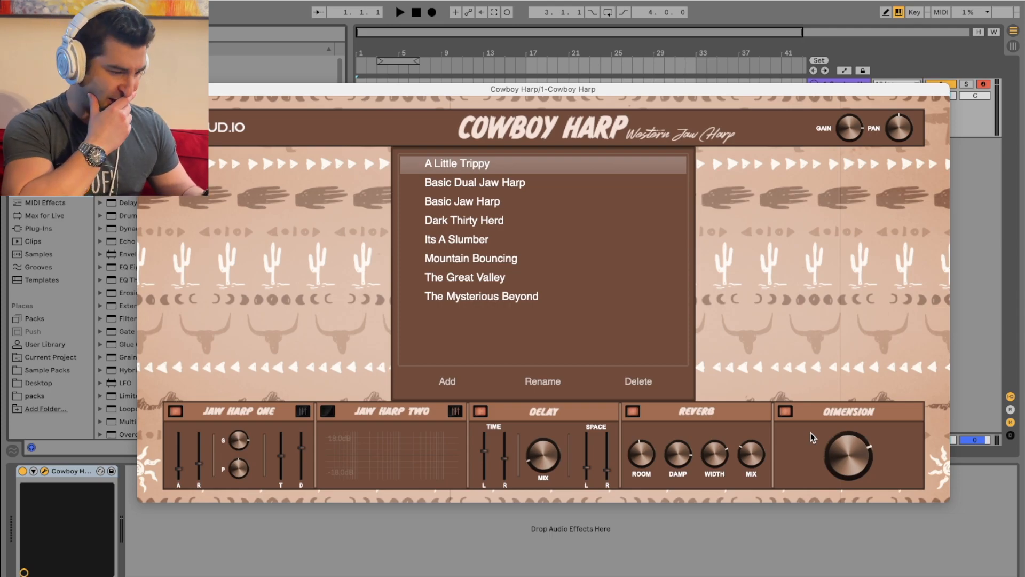
pyautogui.moveTo(607, 279)
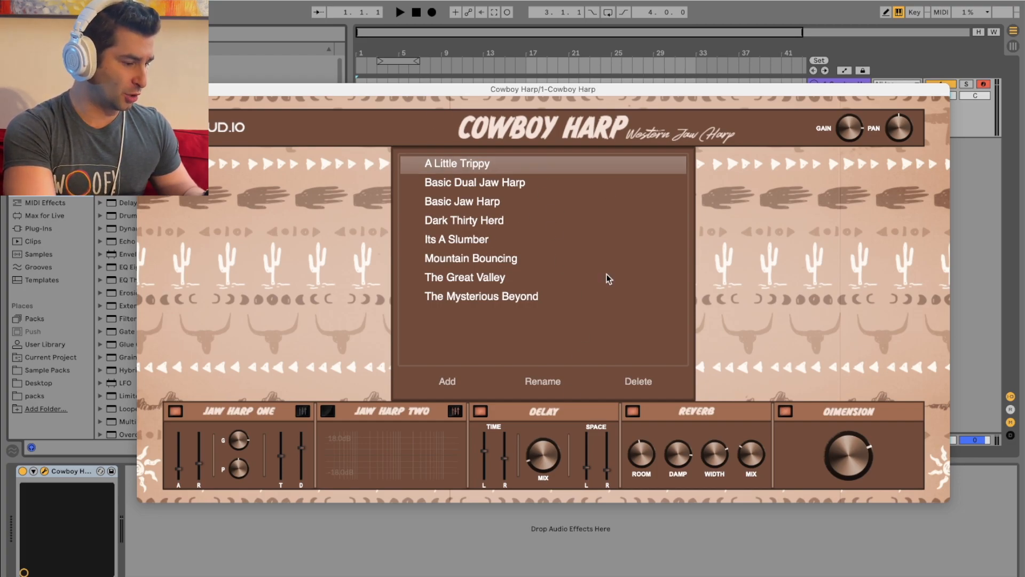
pyautogui.moveTo(489, 453)
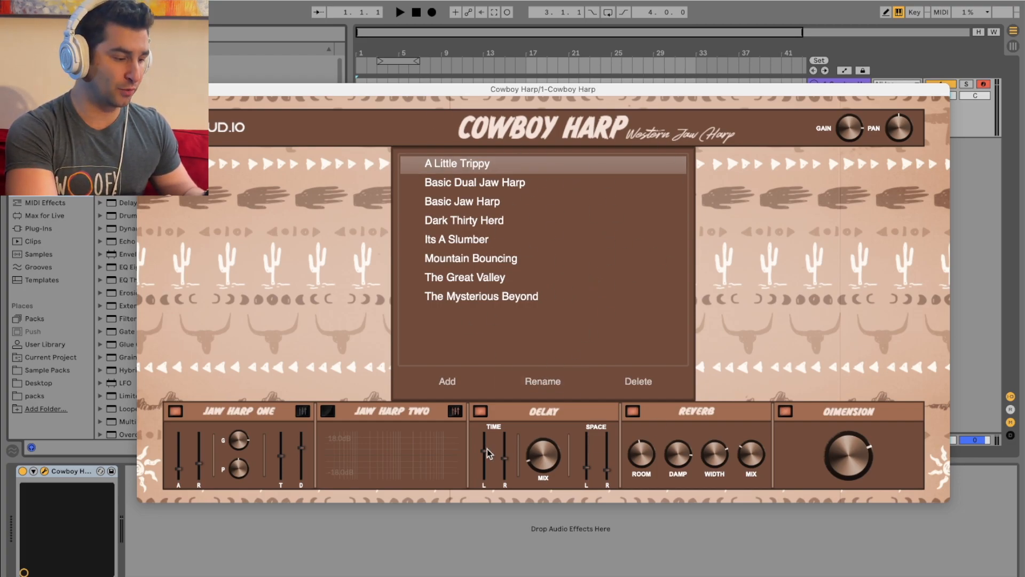
pyautogui.moveTo(620, 432)
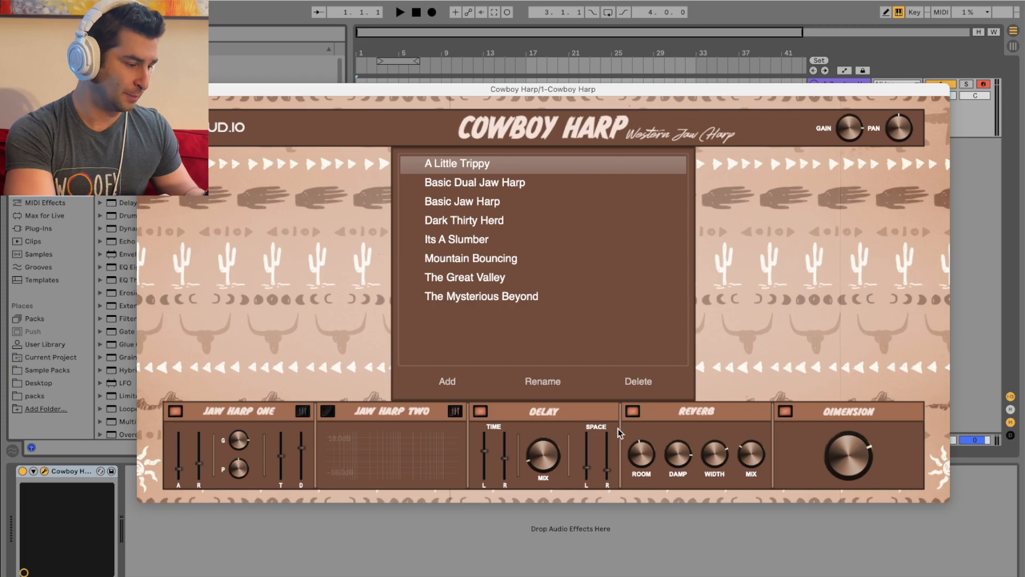
pyautogui.moveTo(535, 416)
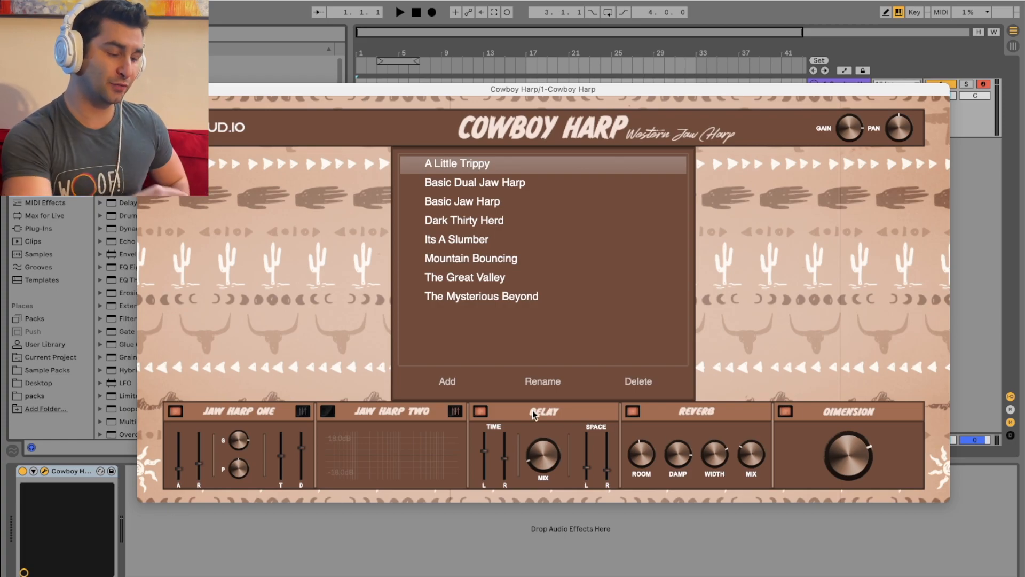
pyautogui.moveTo(662, 182)
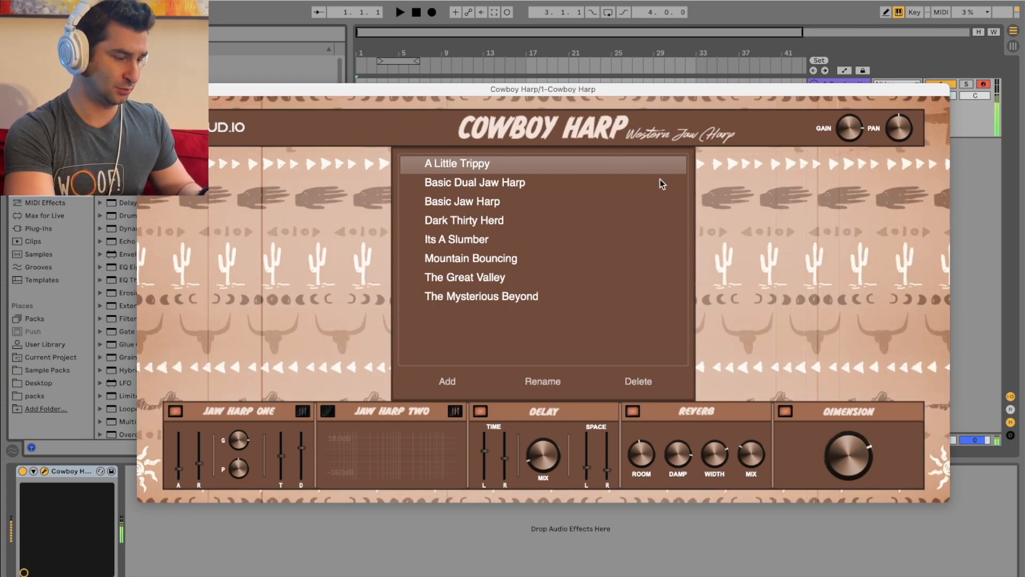
pyautogui.click(474, 183)
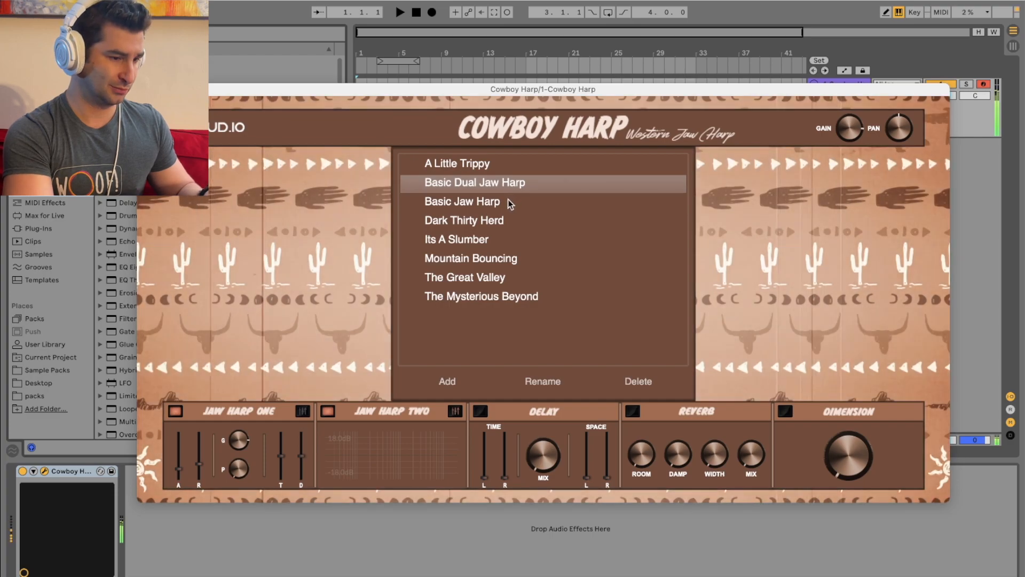
pyautogui.click(466, 220)
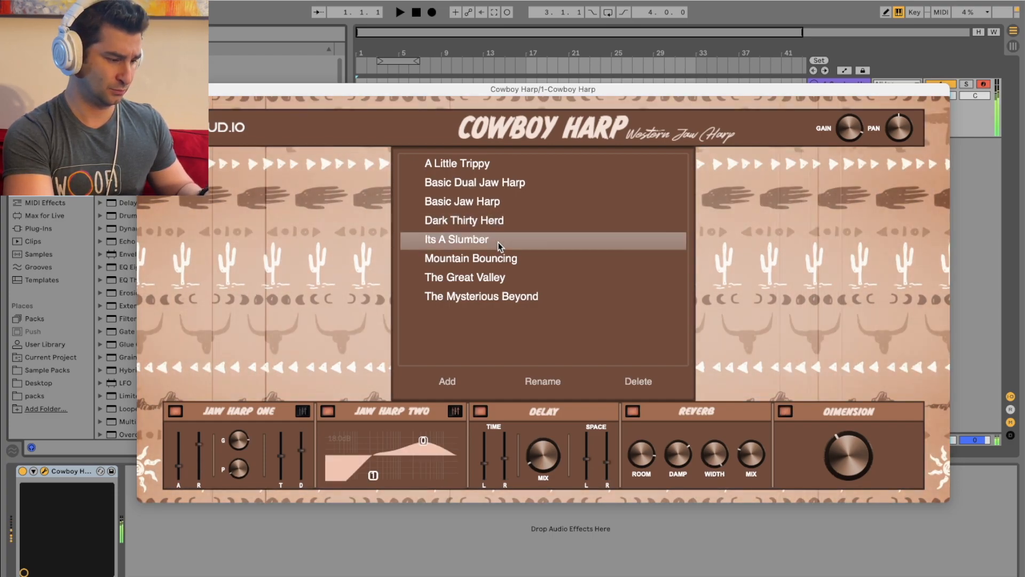
pyautogui.moveTo(510, 268)
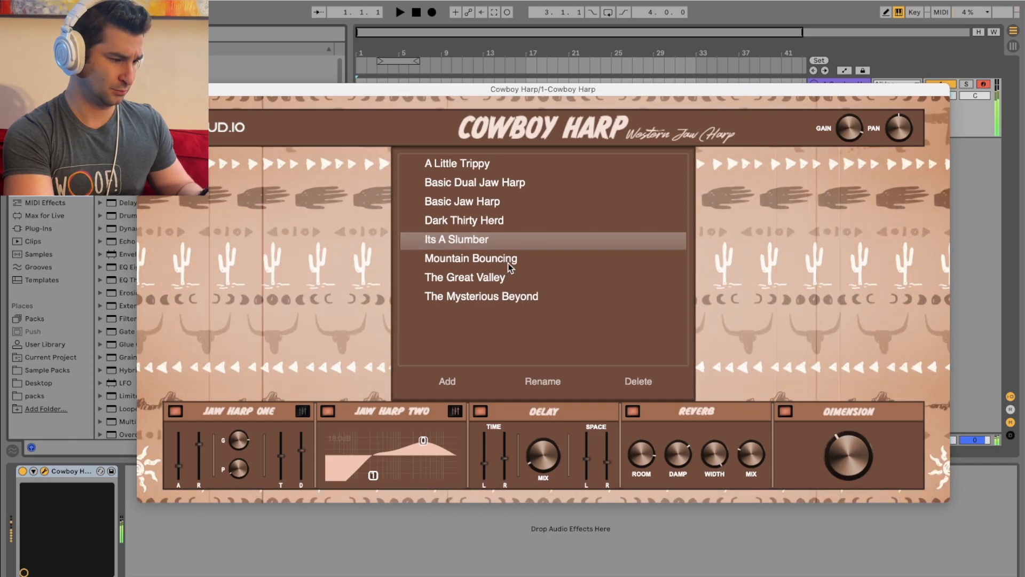
pyautogui.click(470, 257)
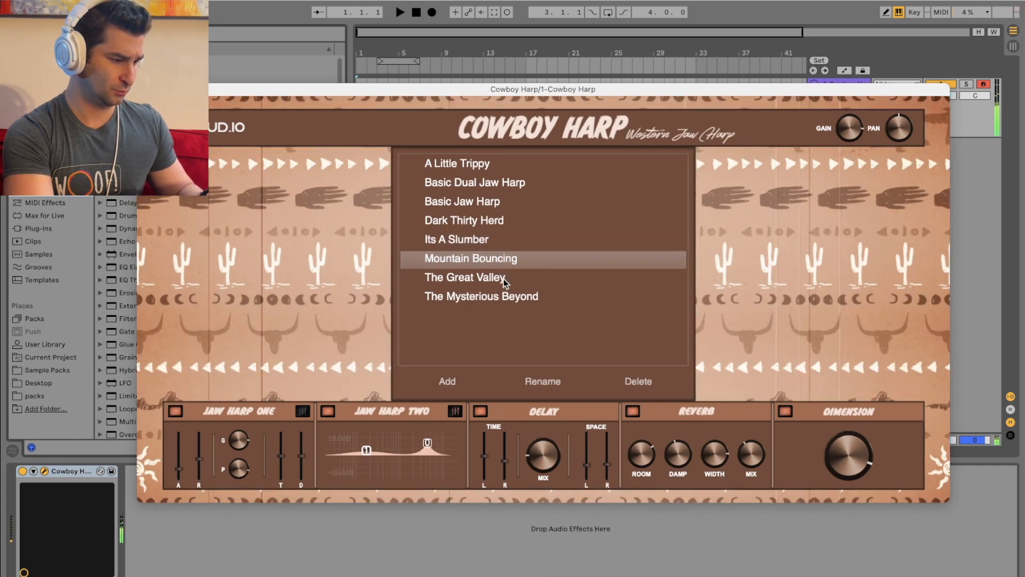
pyautogui.click(464, 277)
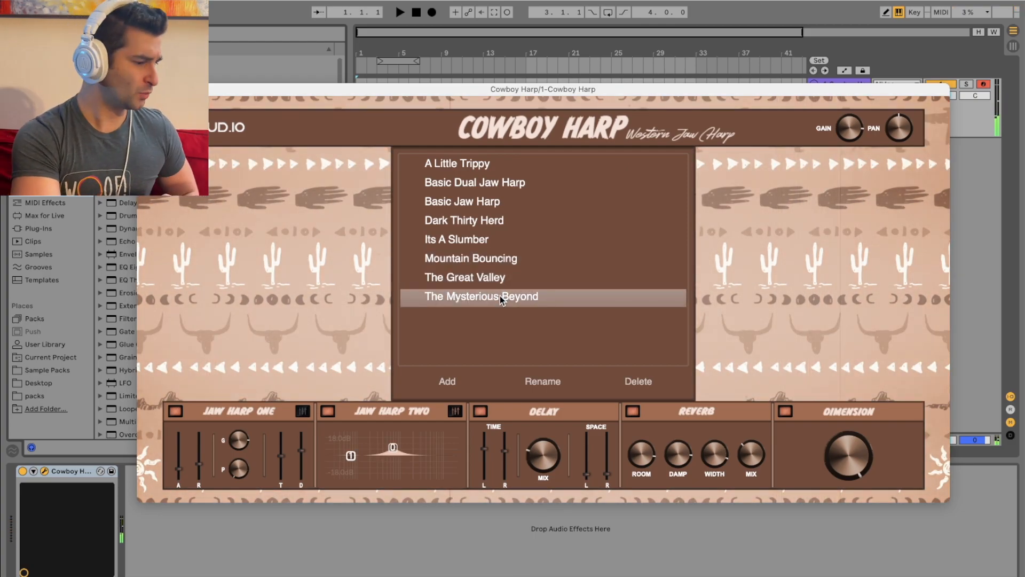
pyautogui.moveTo(660, 450)
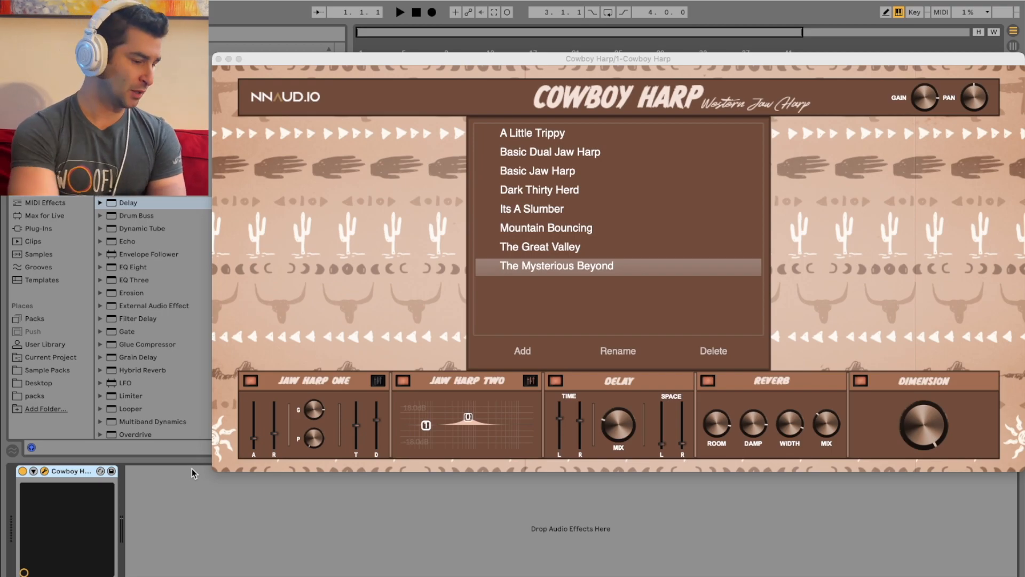
pyautogui.moveTo(649, 435)
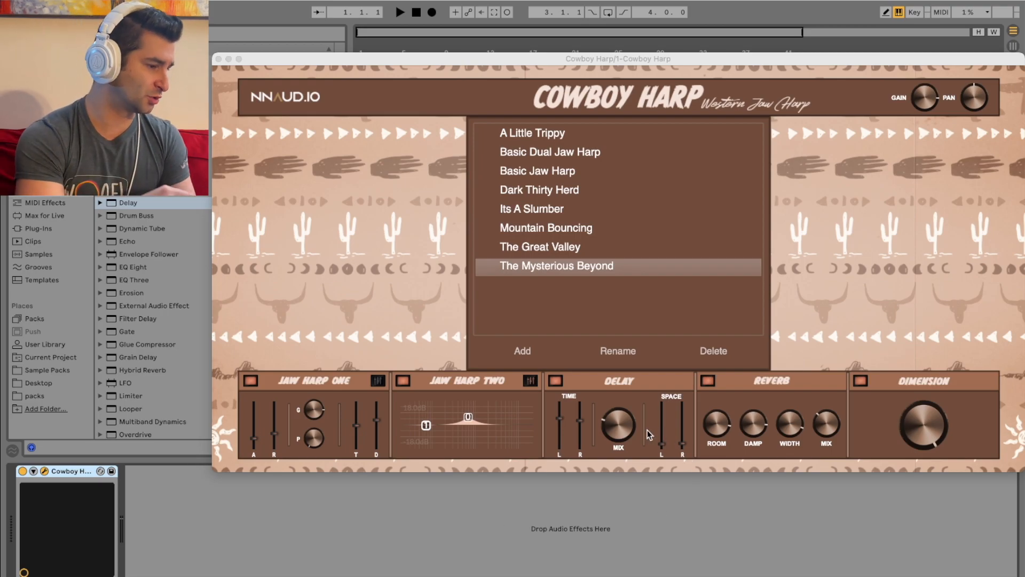
# Step: Close the Cowboy Harp window and show the installed Plug-Ins in the browser
pyautogui.click(220, 58)
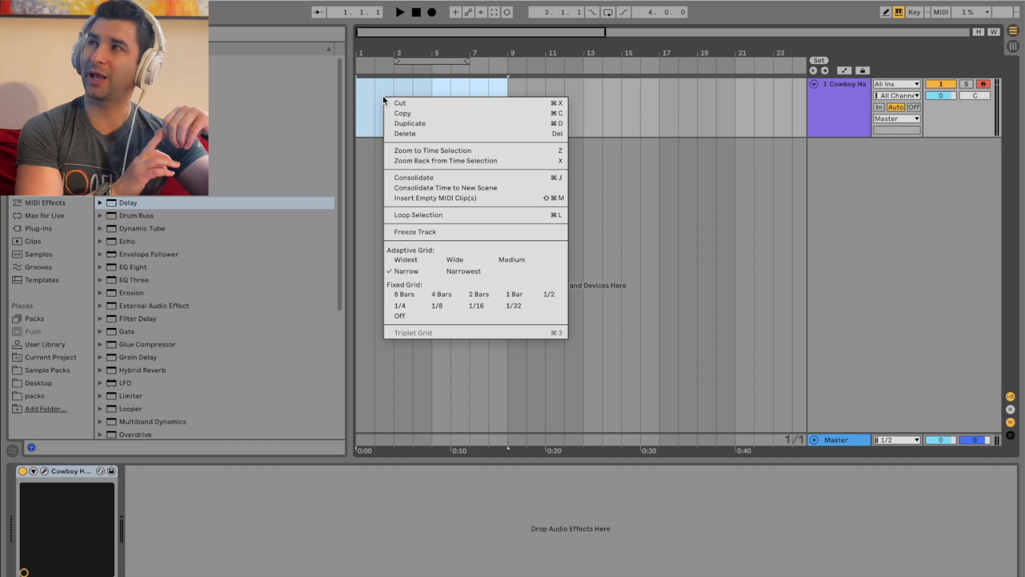
pyautogui.moveTo(88, 466)
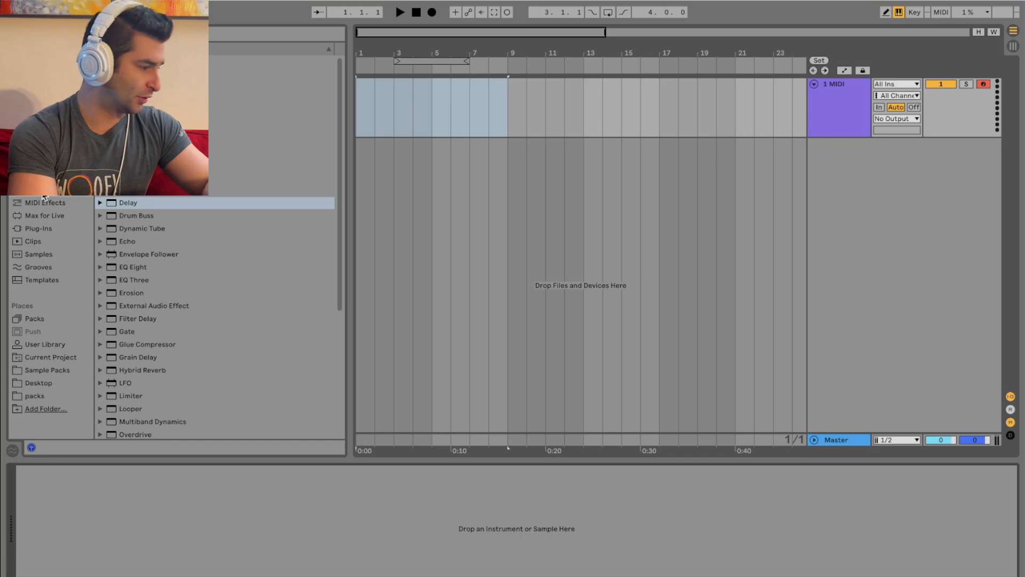
pyautogui.click(38, 229)
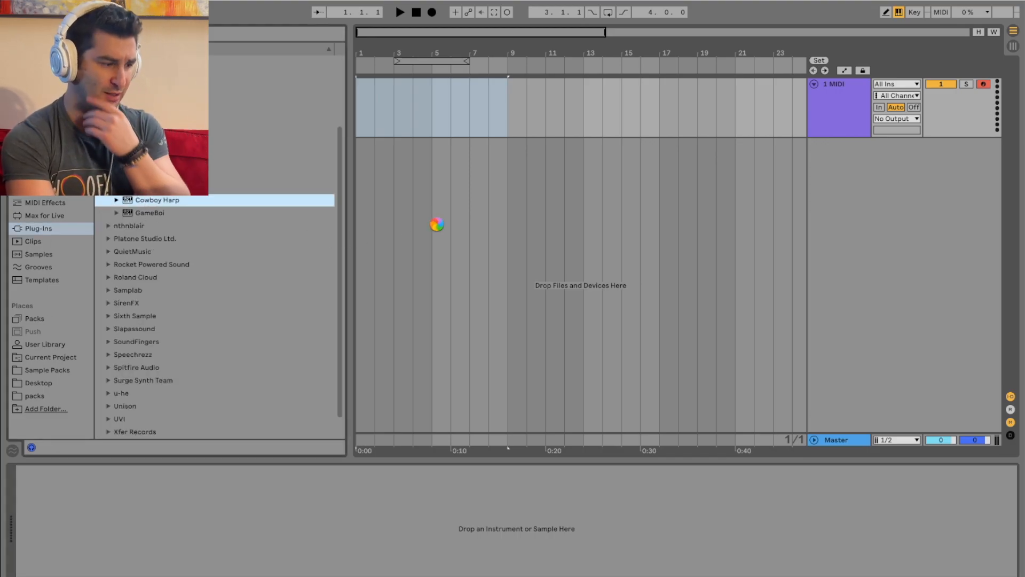
# Step: Load Cowboy Harp onto the MIDI track, enable its second layer and insert an empty MIDI clip
pyautogui.doubleClick(157, 200)
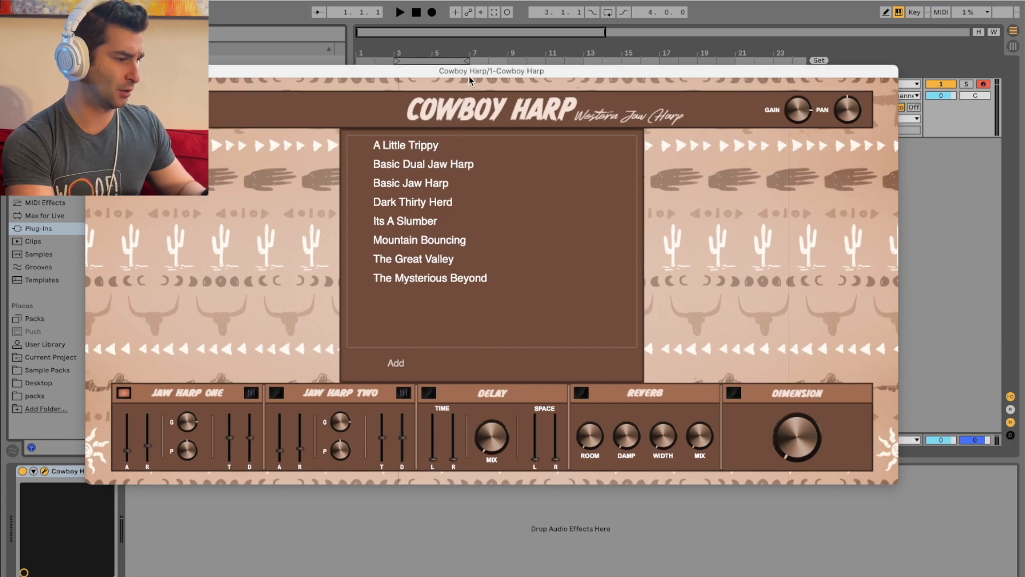
pyautogui.click(276, 391)
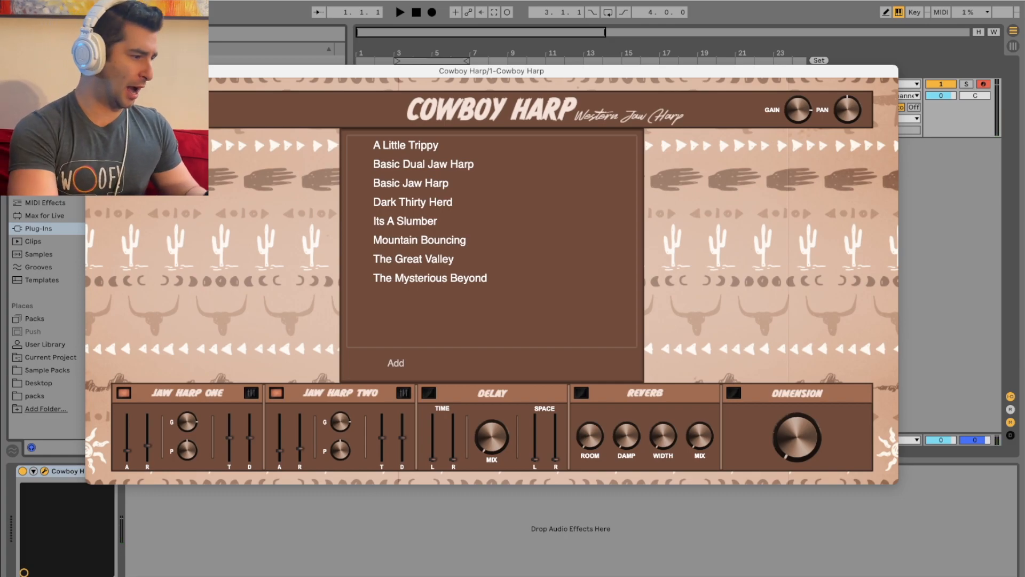
pyautogui.rightClick(431, 104)
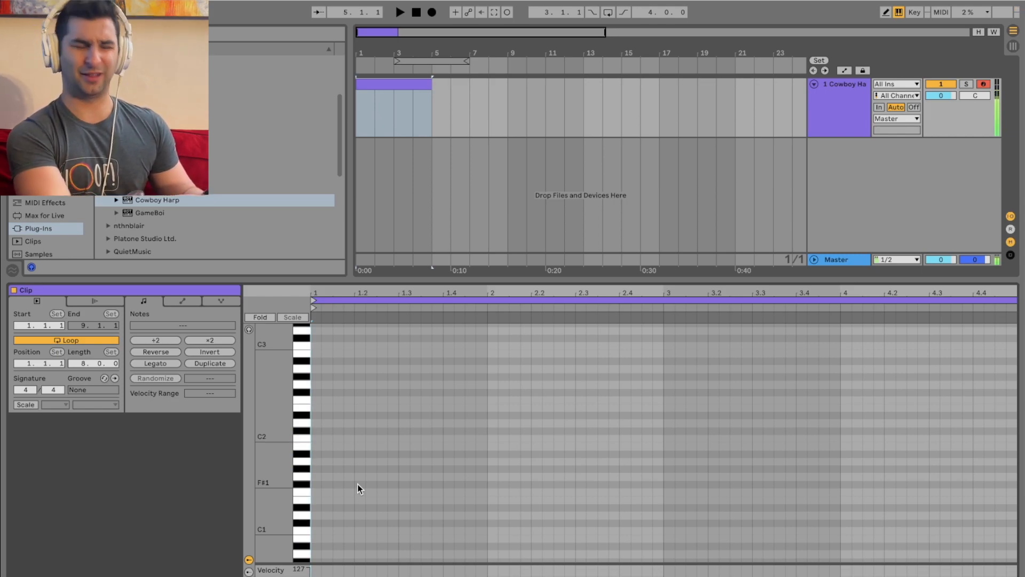
# Step: Draw a repeating rhythm of E2 notes in the Cowboy Harp clip
pyautogui.click(316, 466)
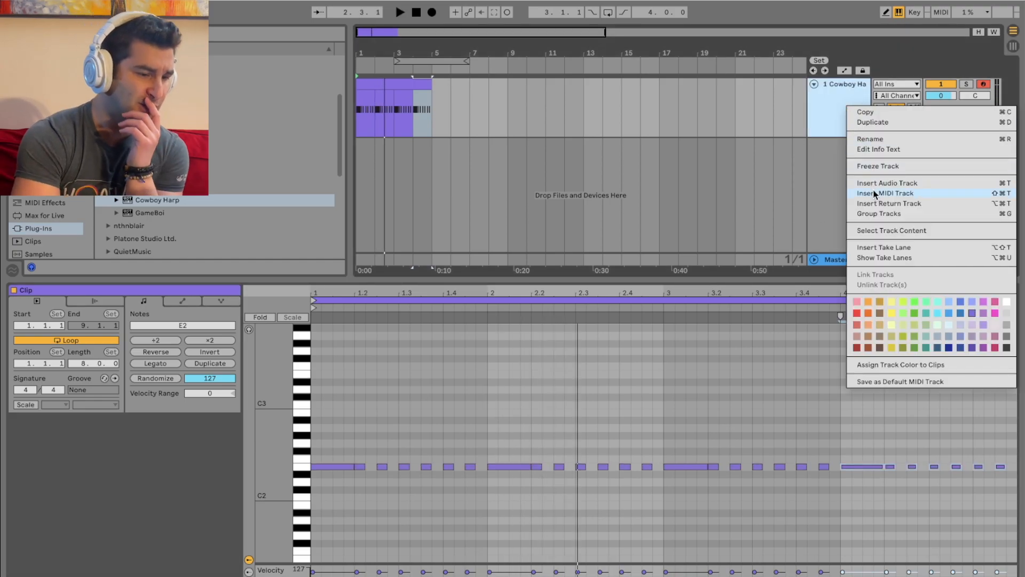
# Step: Add an audio track with an XLNT drum loop from the packs, then show Cowboy Harp's interface
pyautogui.click(886, 183)
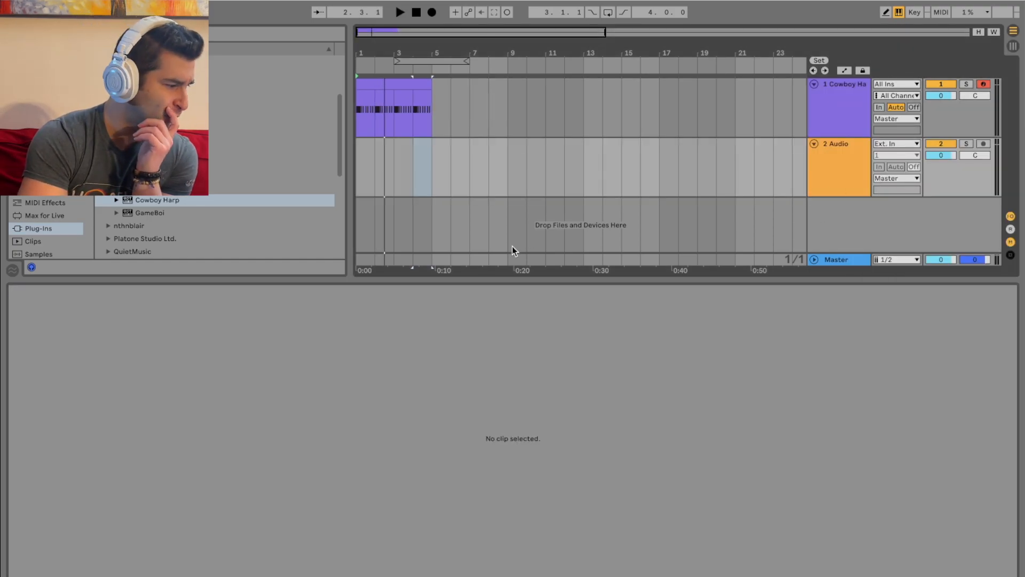
pyautogui.click(47, 369)
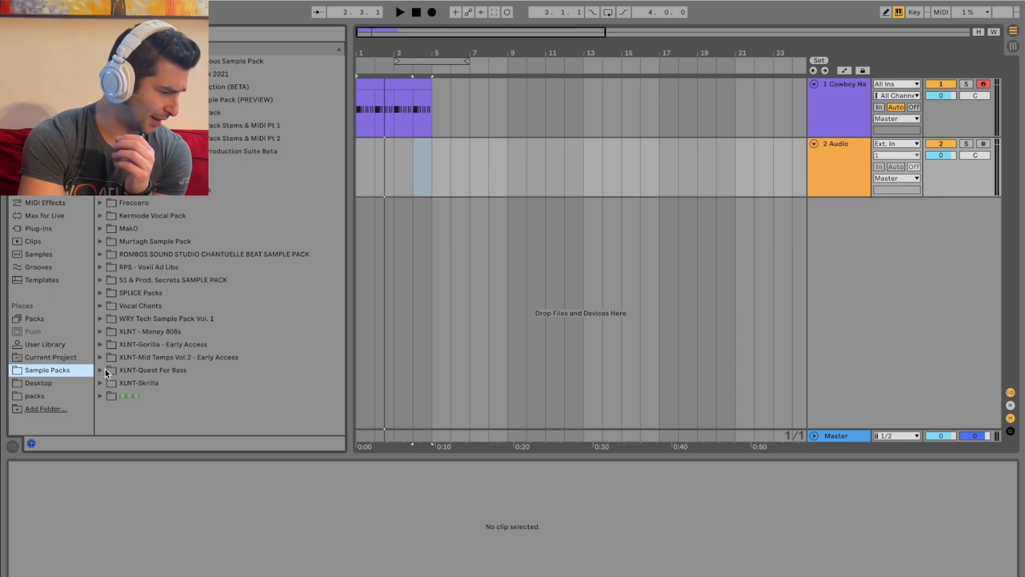
pyautogui.click(99, 357)
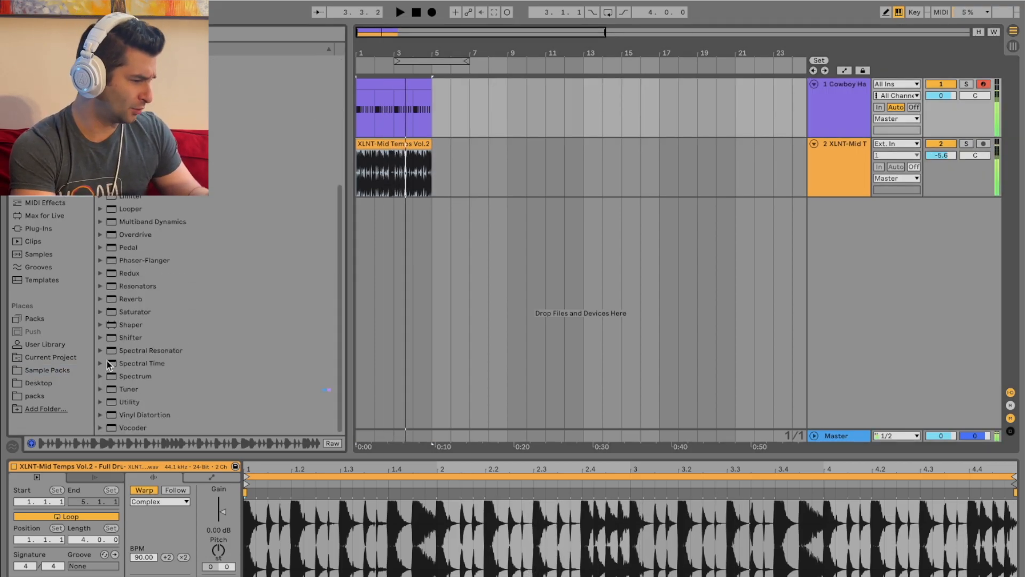
pyautogui.click(100, 310)
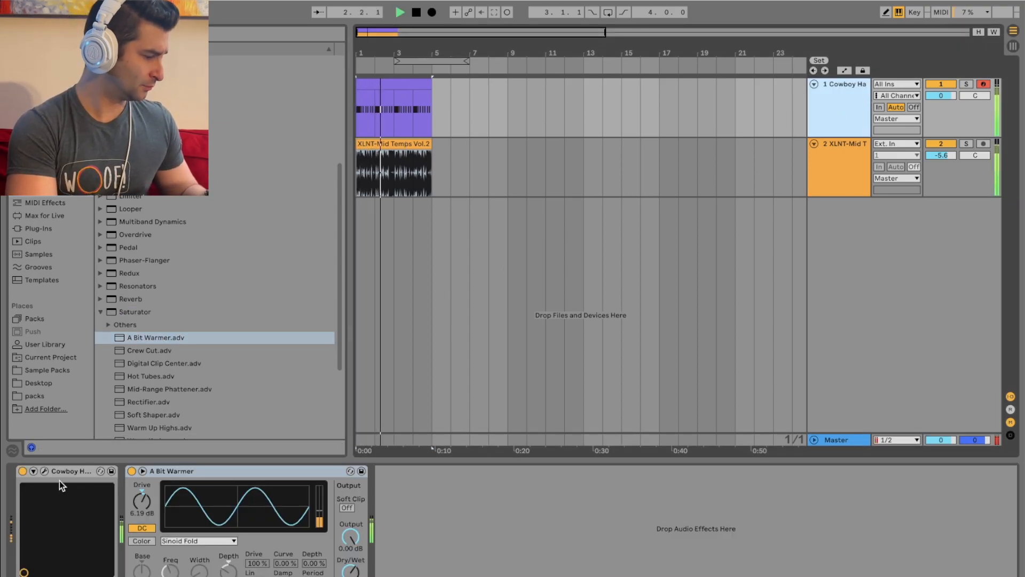
pyautogui.click(72, 471)
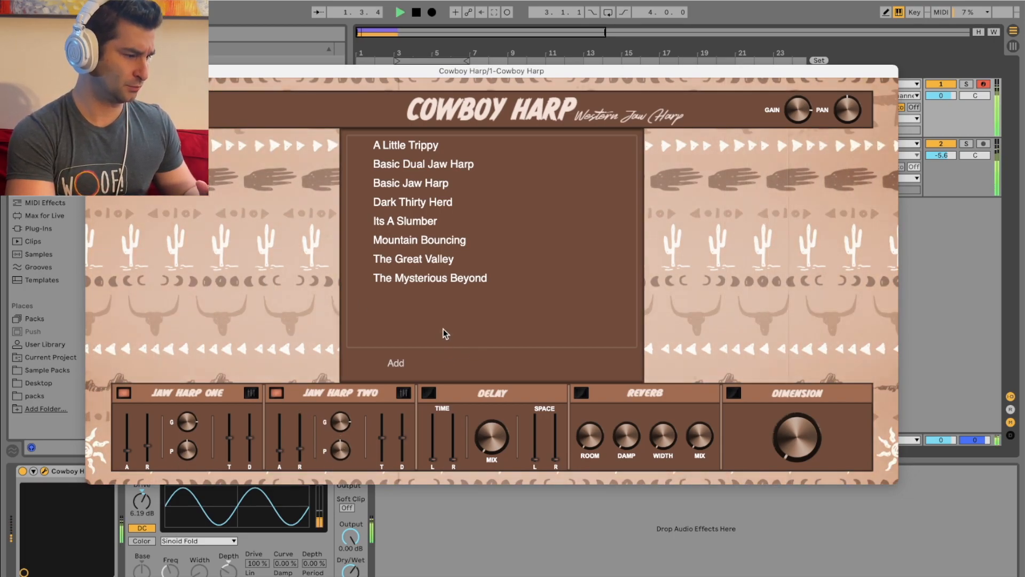
# Step: Audition several Cowboy Harp presets and settle back on Basic Dual Jaw Harp
pyautogui.click(405, 146)
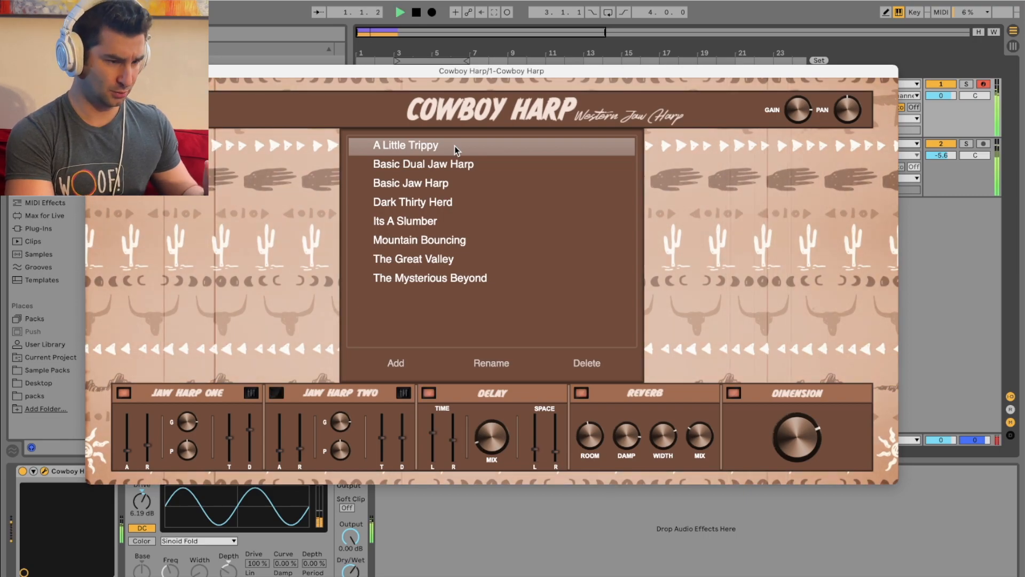
pyautogui.click(423, 164)
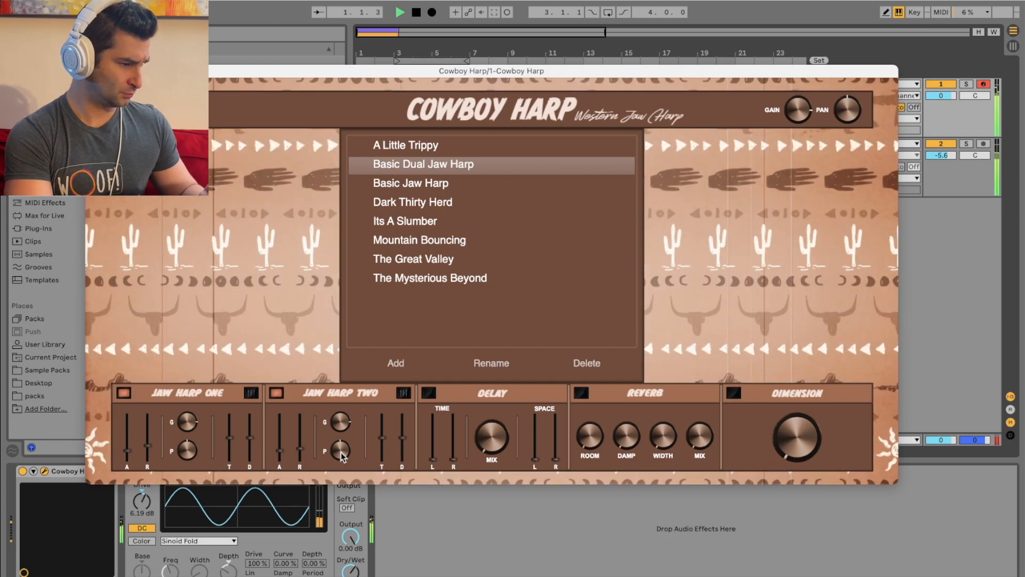
pyautogui.click(410, 182)
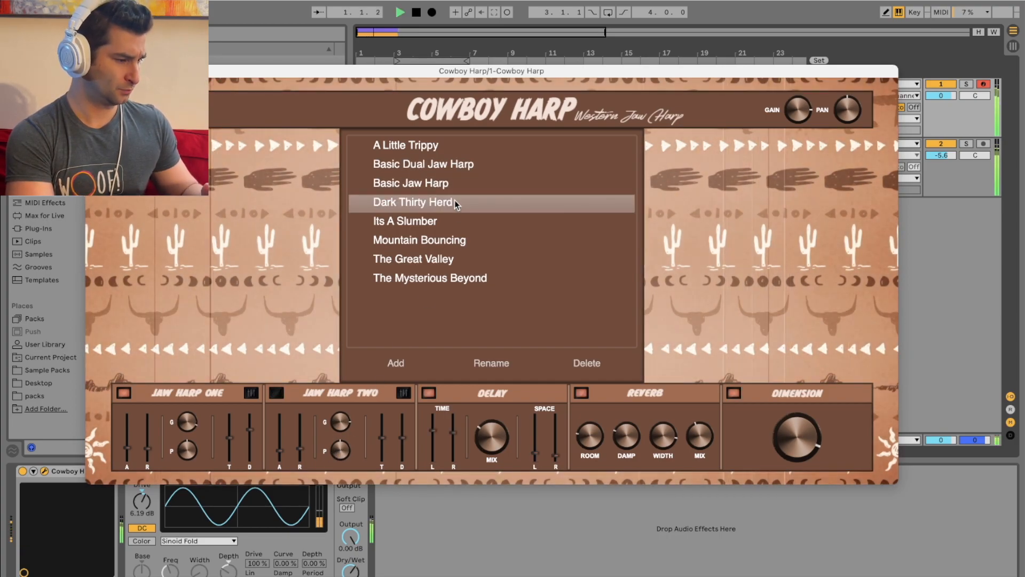
pyautogui.click(404, 221)
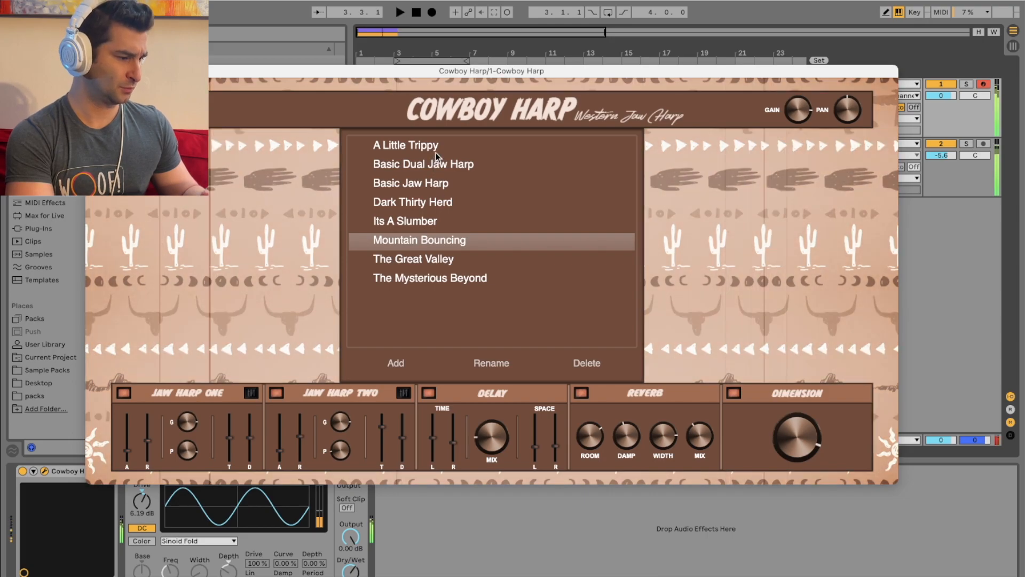
pyautogui.click(410, 183)
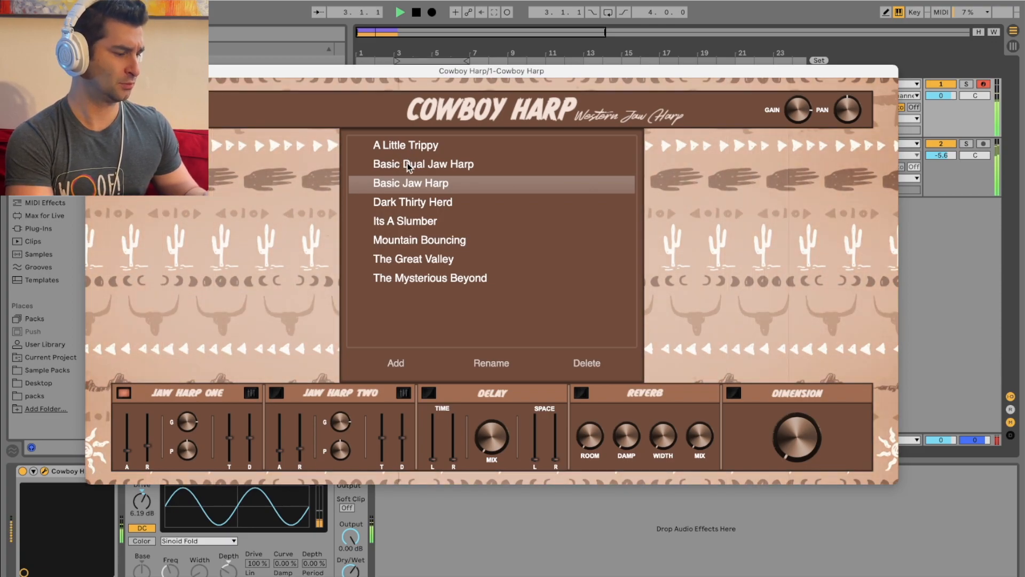
pyautogui.click(422, 165)
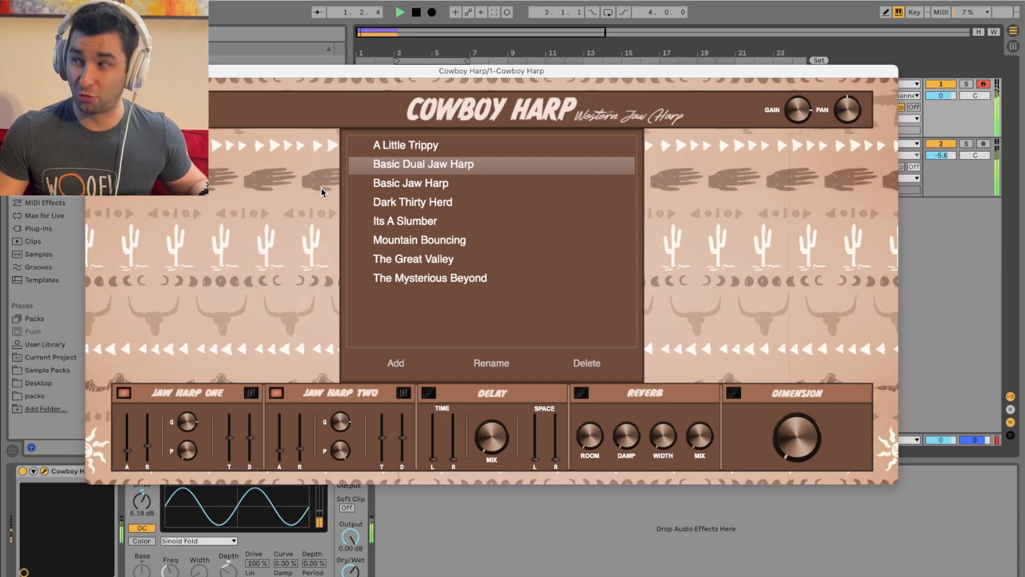
pyautogui.click(732, 392)
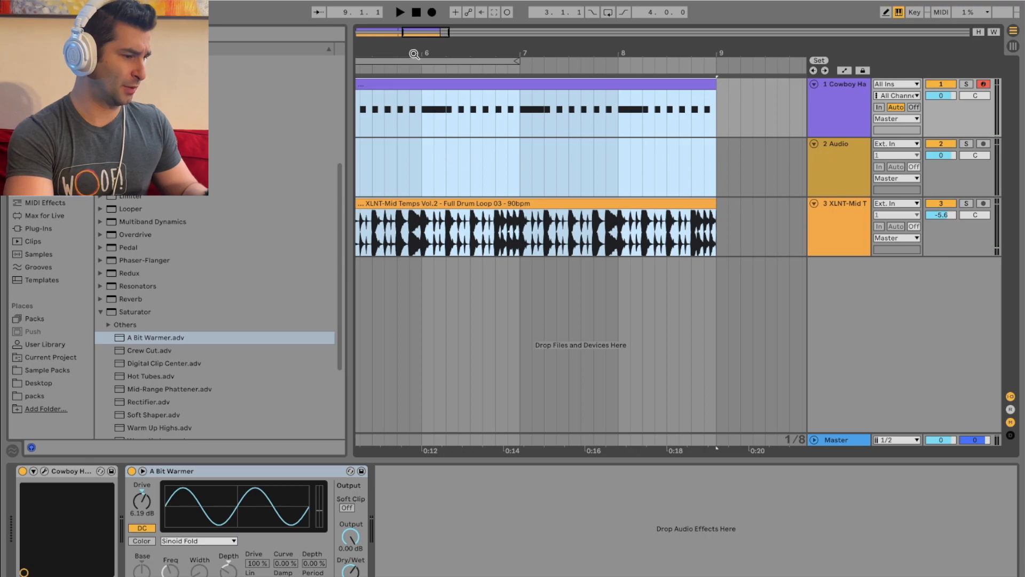
# Step: Add a run of short notes before the rising phrase in the Cowboy Harp clip's fourth bar
pyautogui.click(415, 11)
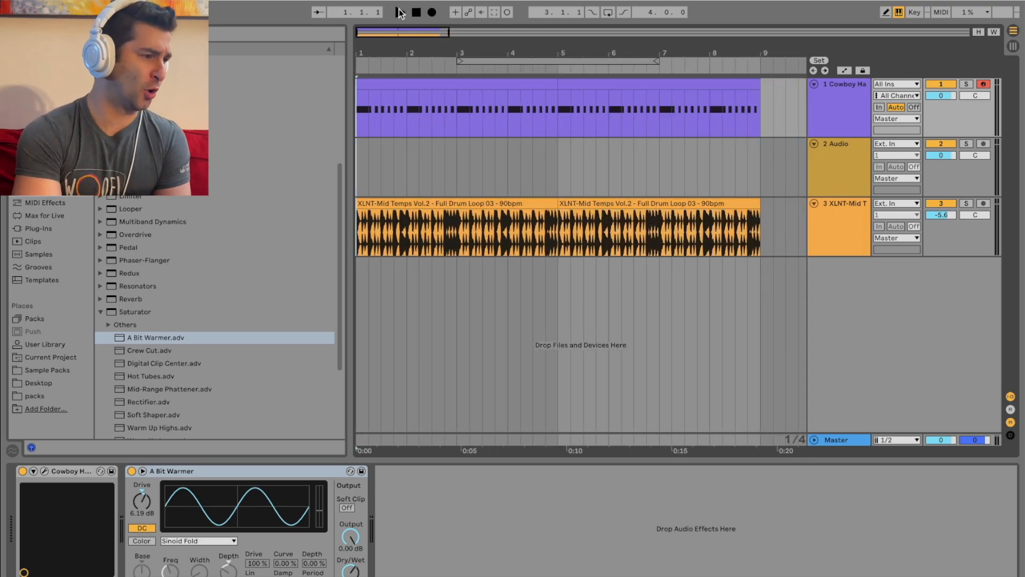
pyautogui.click(400, 11)
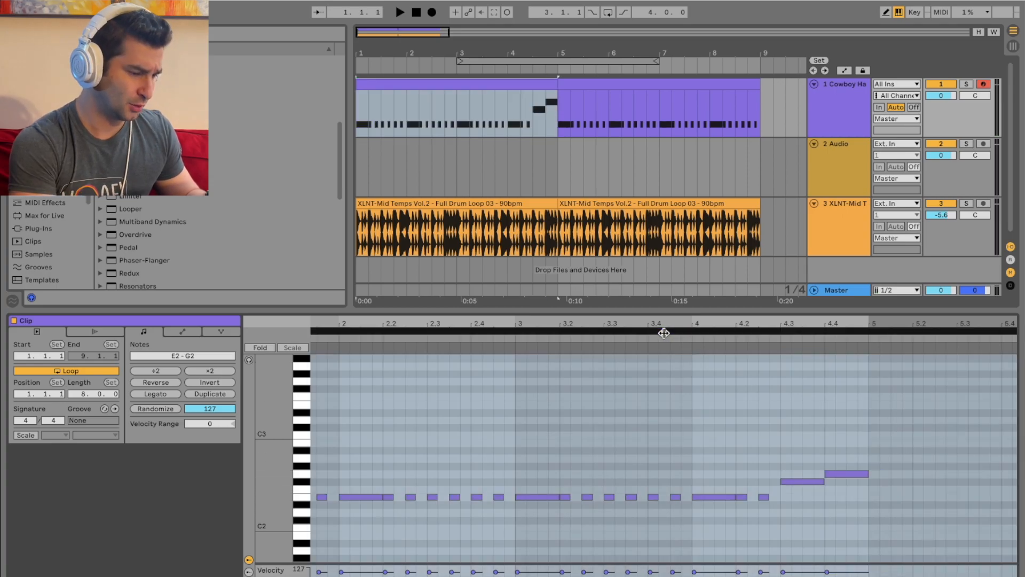
pyautogui.click(399, 12)
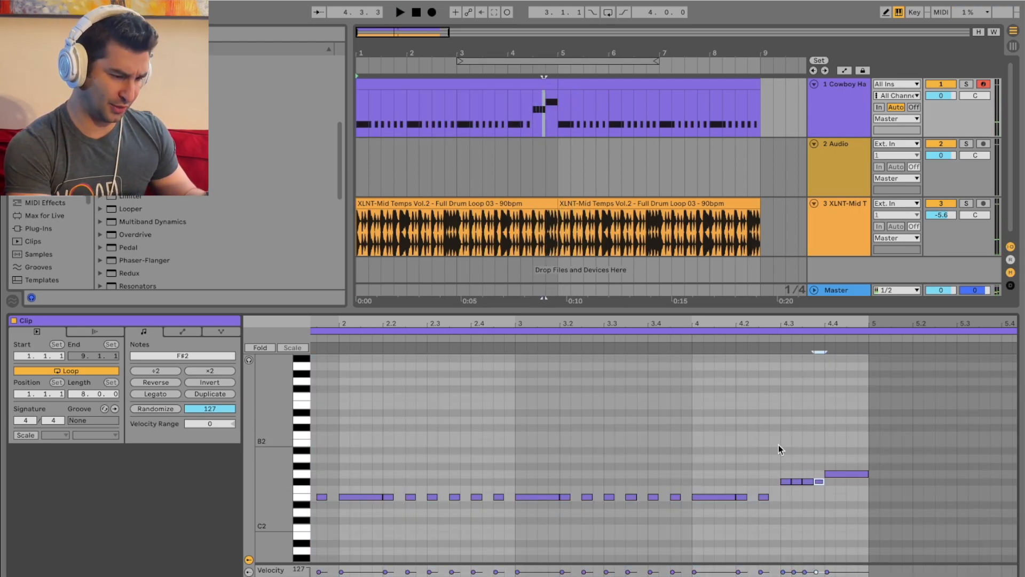
pyautogui.click(400, 12)
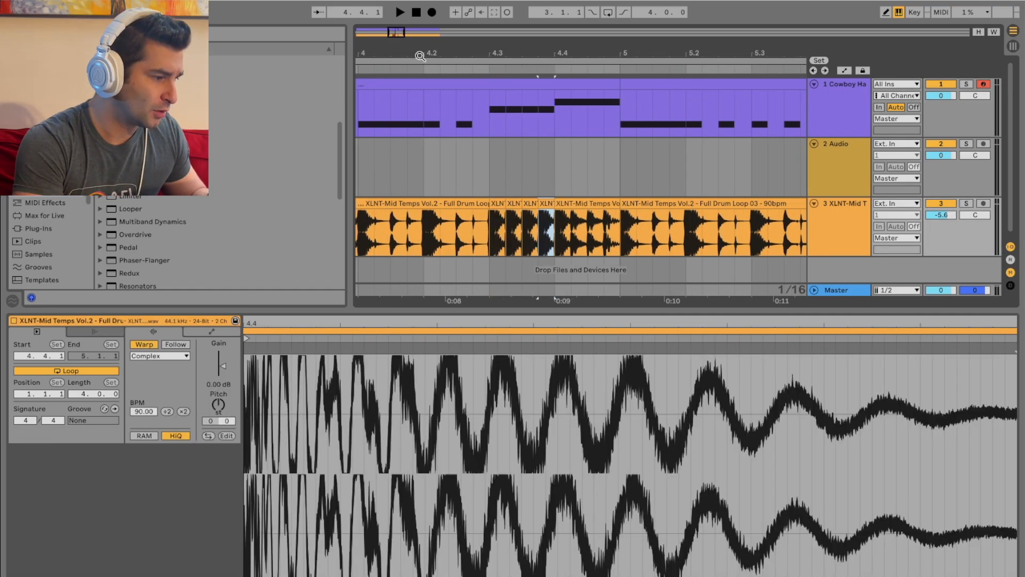
# Step: Slice the drum loop into short repeated pieces before bar 5 for a stutter fill
pyautogui.click(399, 12)
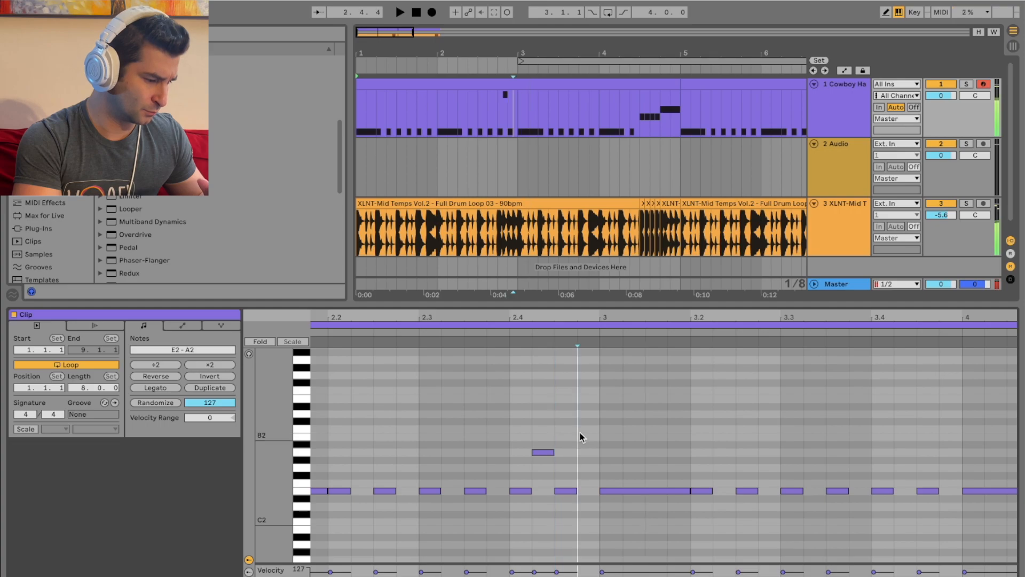
# Step: Add a higher accent note around beat 2.4 of the Cowboy Harp pattern
pyautogui.click(399, 11)
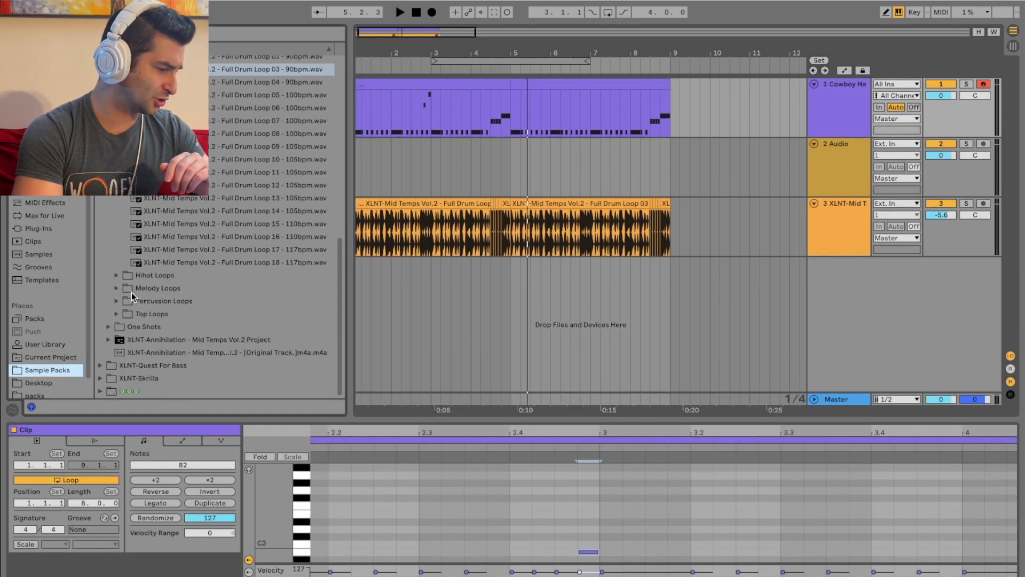
# Step: Browse the Mid Temps Vol.2 Crashes folder and preview a crash cymbal sample for the new track
pyautogui.scroll(3)
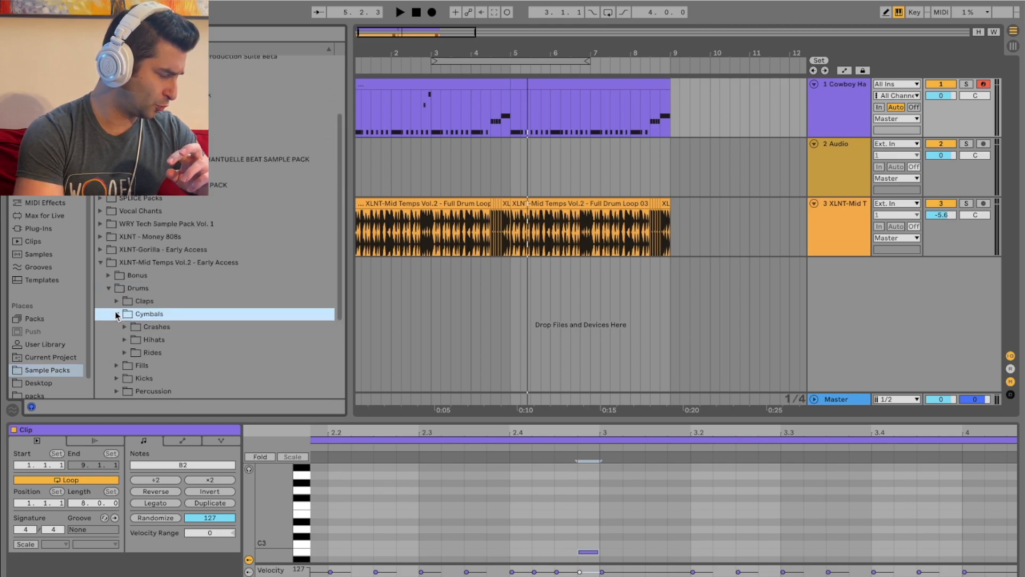
pyautogui.click(156, 327)
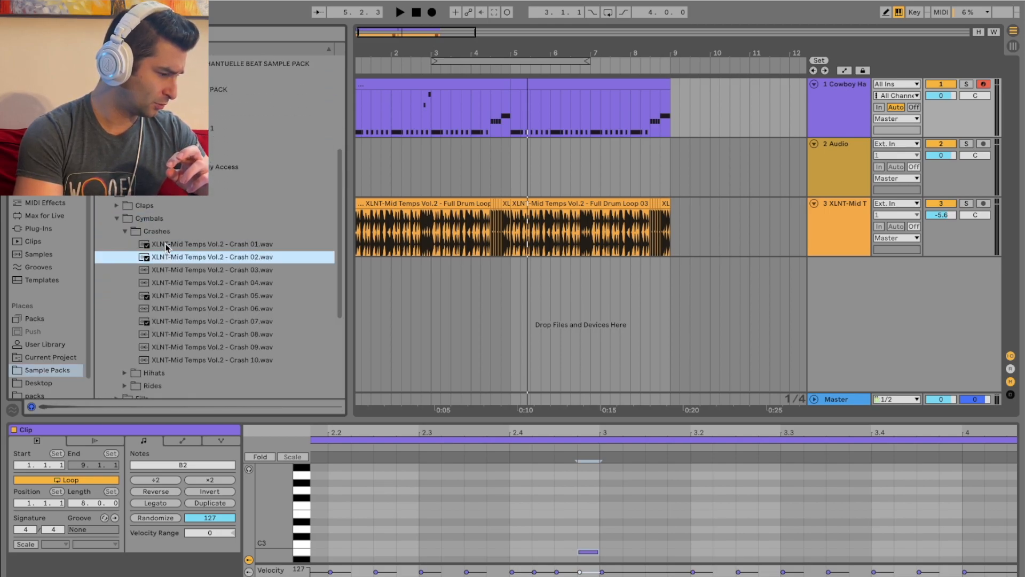
pyautogui.click(211, 295)
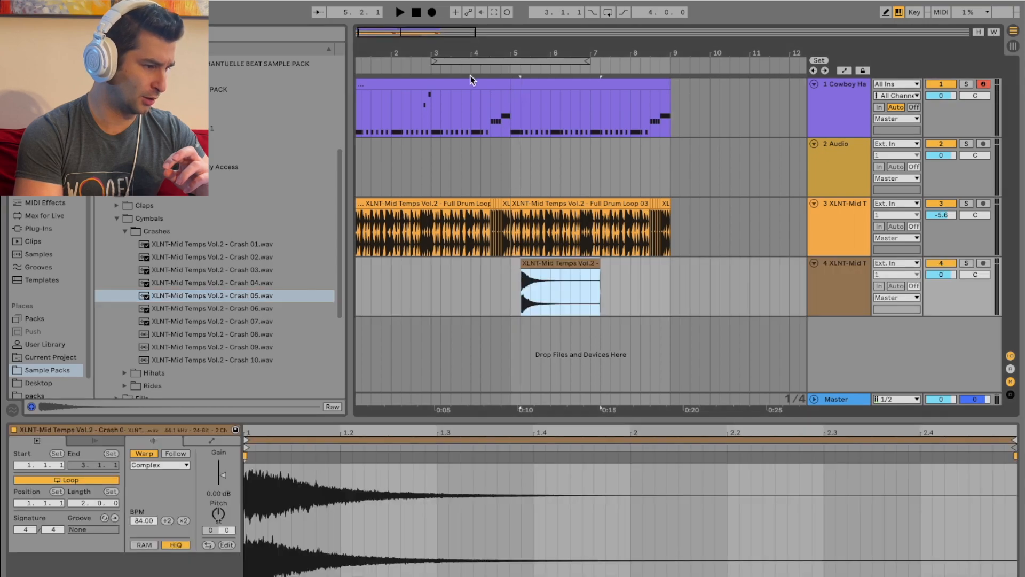
# Step: Lower the crash track's volume to -4.8 dB after trimming its clip
pyautogui.click(399, 12)
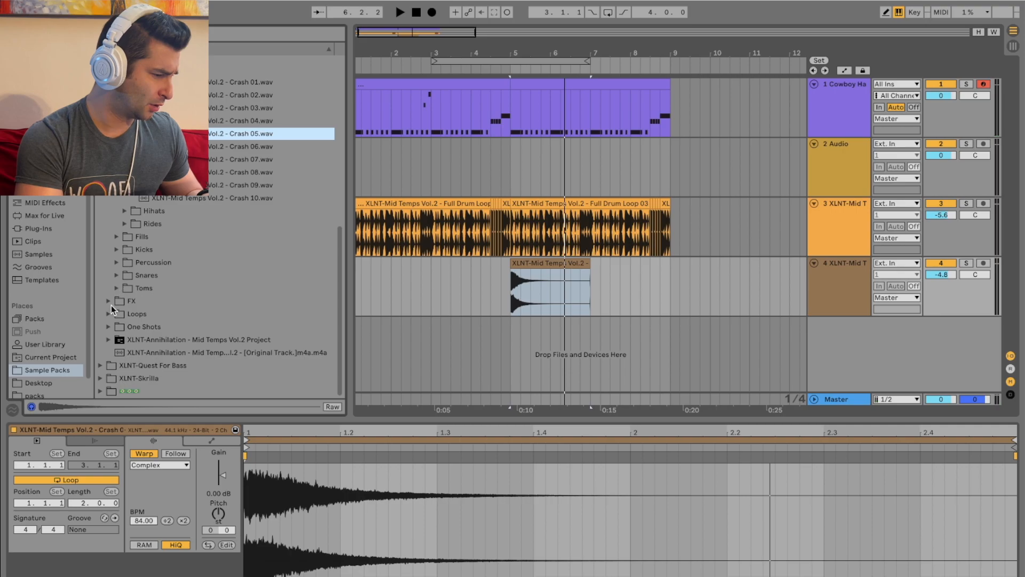
# Step: Browse Hihat Loops and audition samples, settling on the 100bpm Hihat Loop 07
pyautogui.click(154, 275)
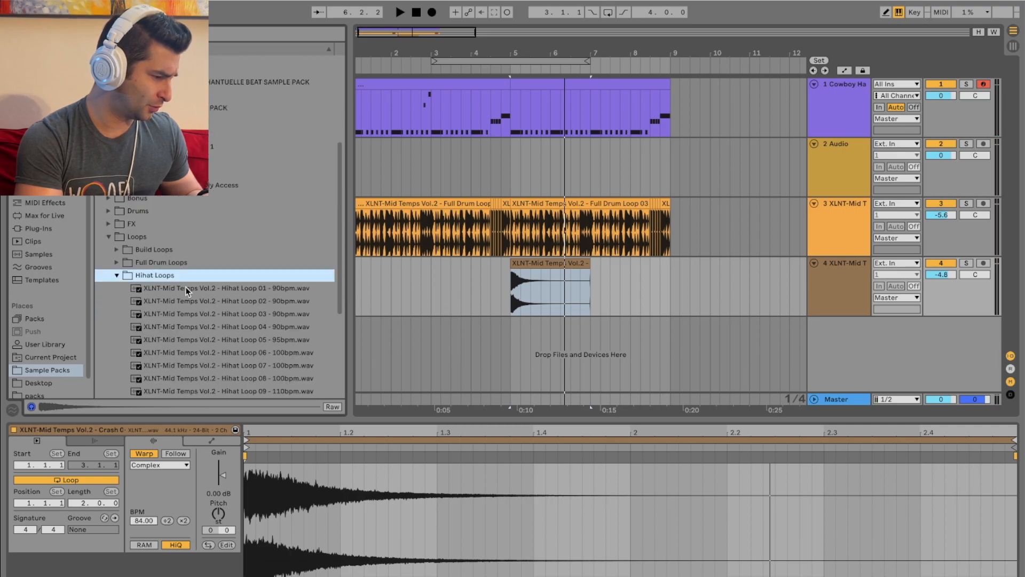
pyautogui.click(222, 327)
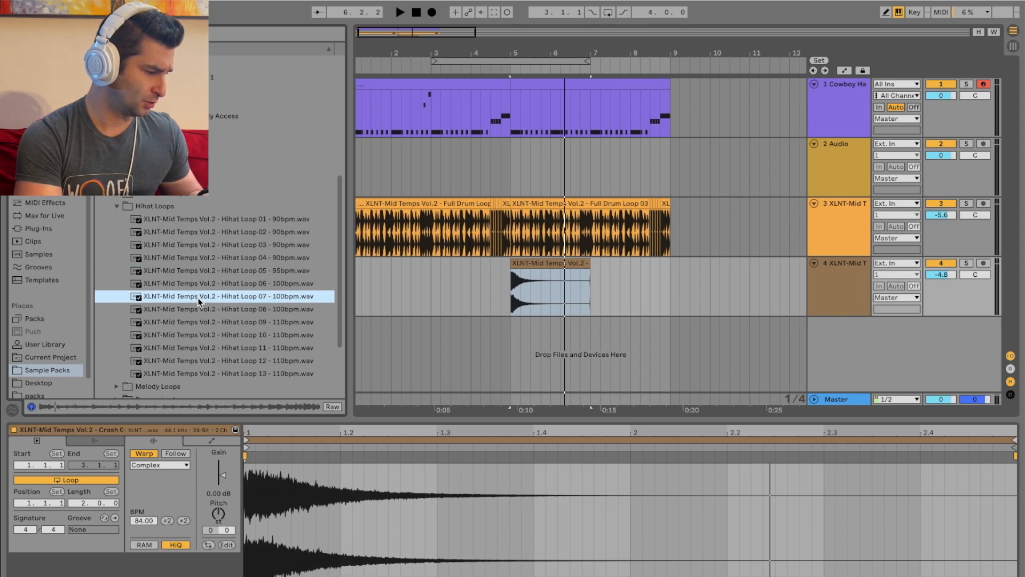
pyautogui.click(213, 309)
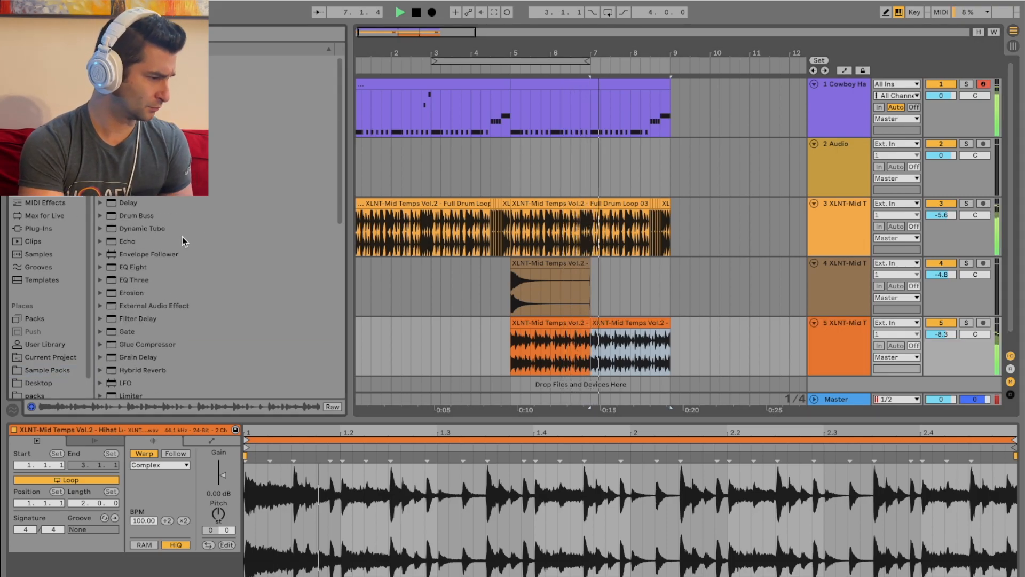
# Step: Load EQ Eight onto the hi-hat track with a high-pass around 3.52 kHz
pyautogui.click(133, 267)
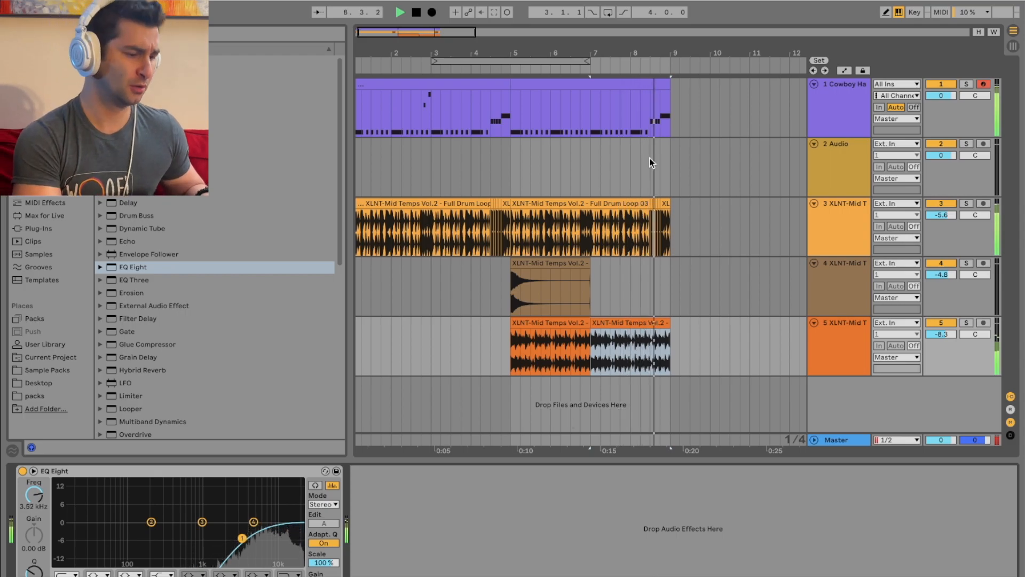
pyautogui.click(839, 167)
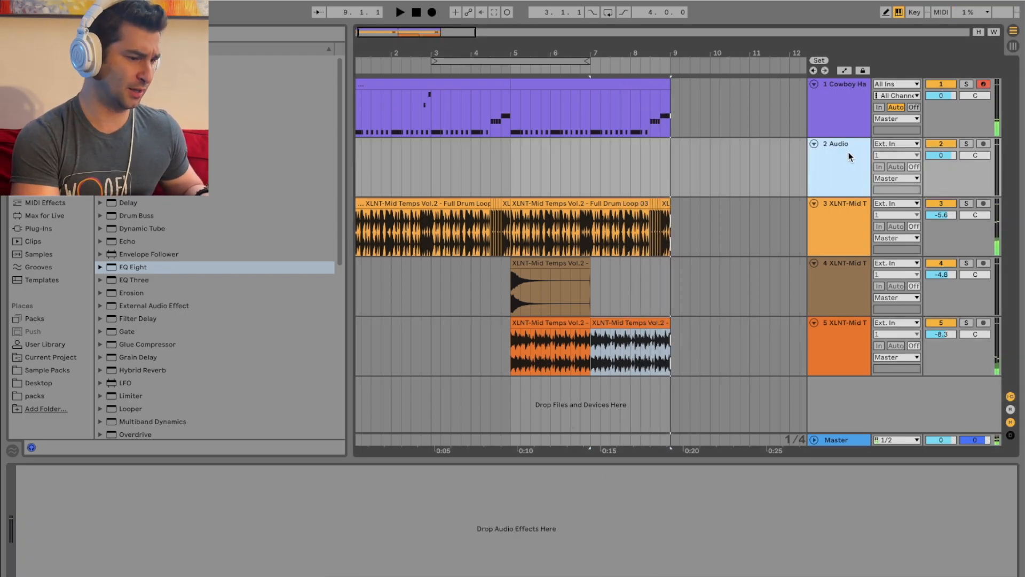
# Step: Explore the Mid Temps Vol.2 pack's Loops, bonus samples, Signature Series and Drums folders
pyautogui.click(46, 370)
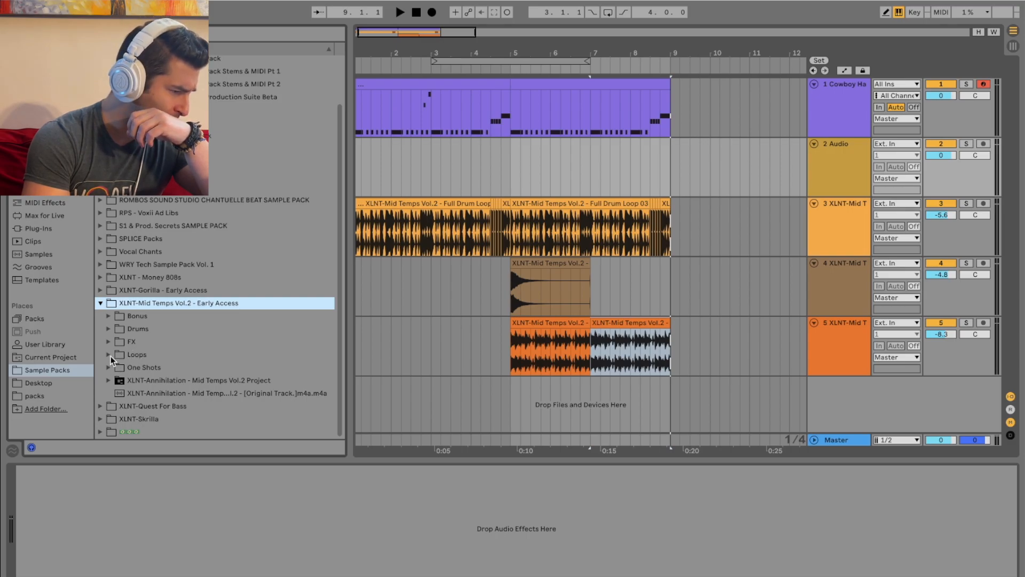
pyautogui.click(108, 354)
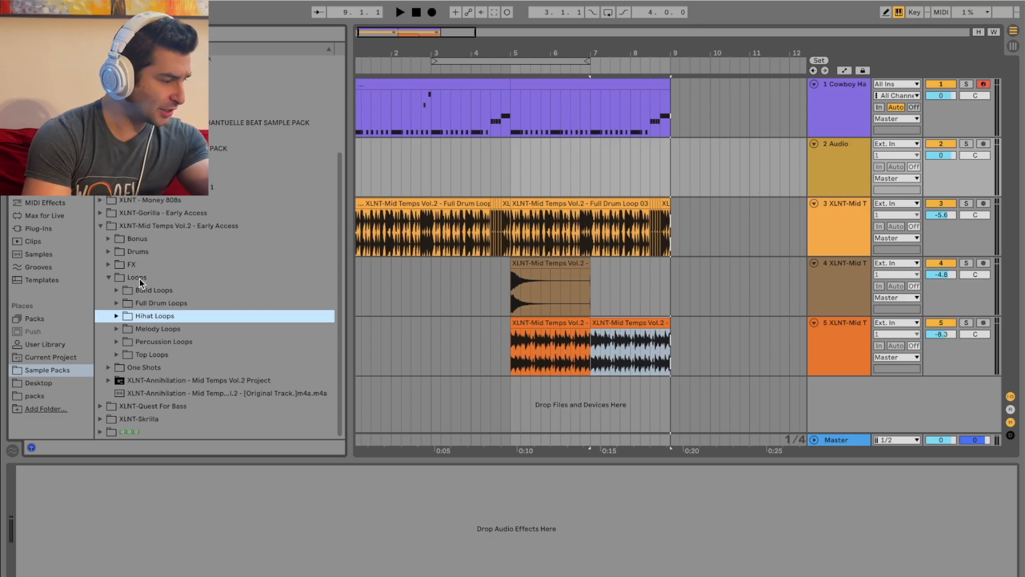
pyautogui.click(138, 277)
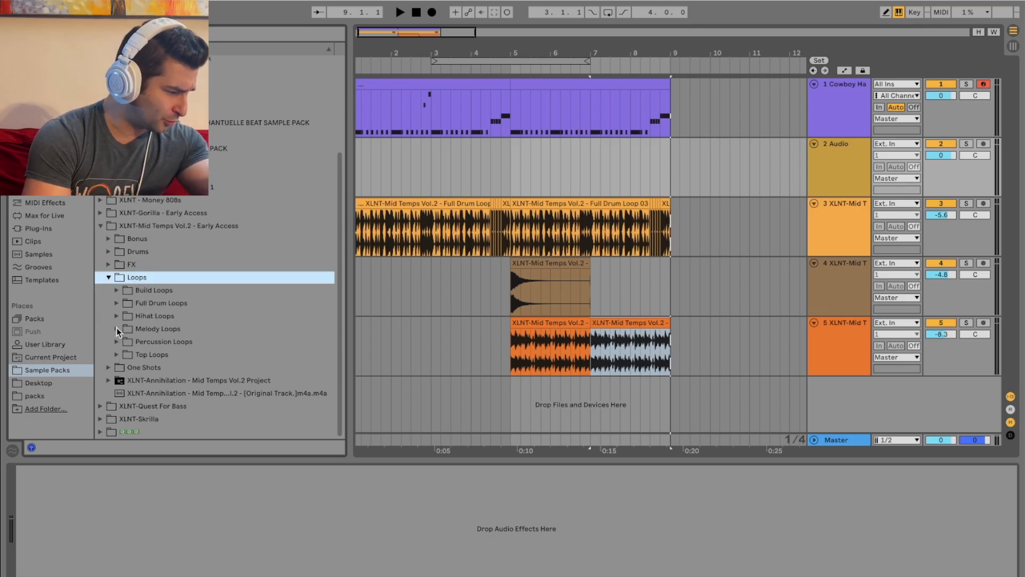
pyautogui.click(117, 328)
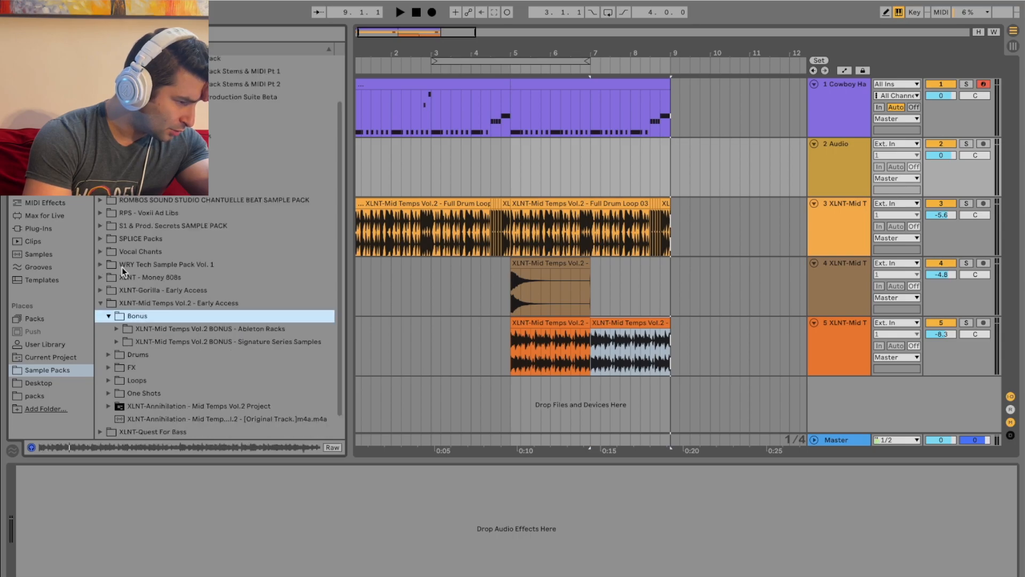
pyautogui.click(116, 341)
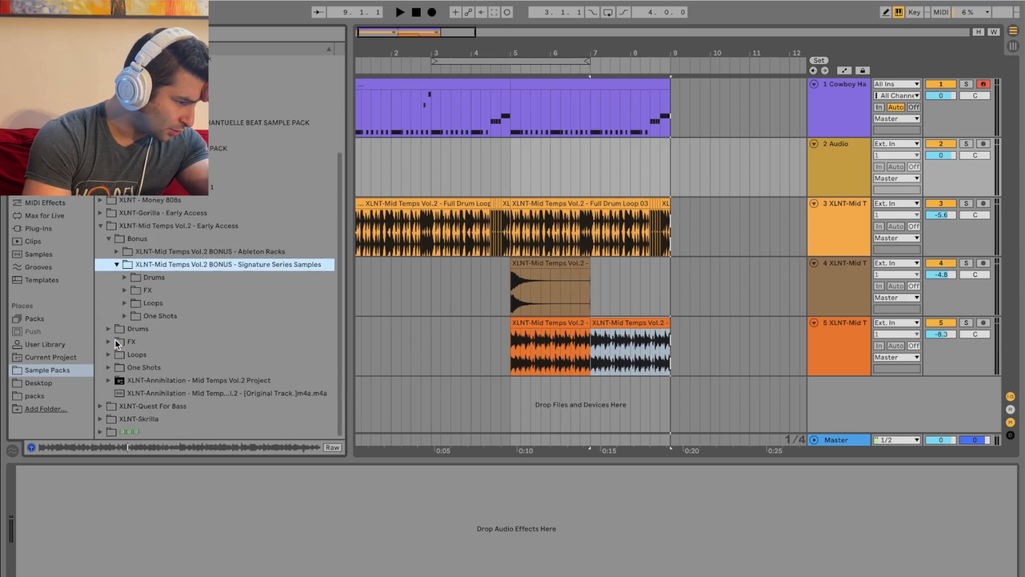
pyautogui.click(124, 302)
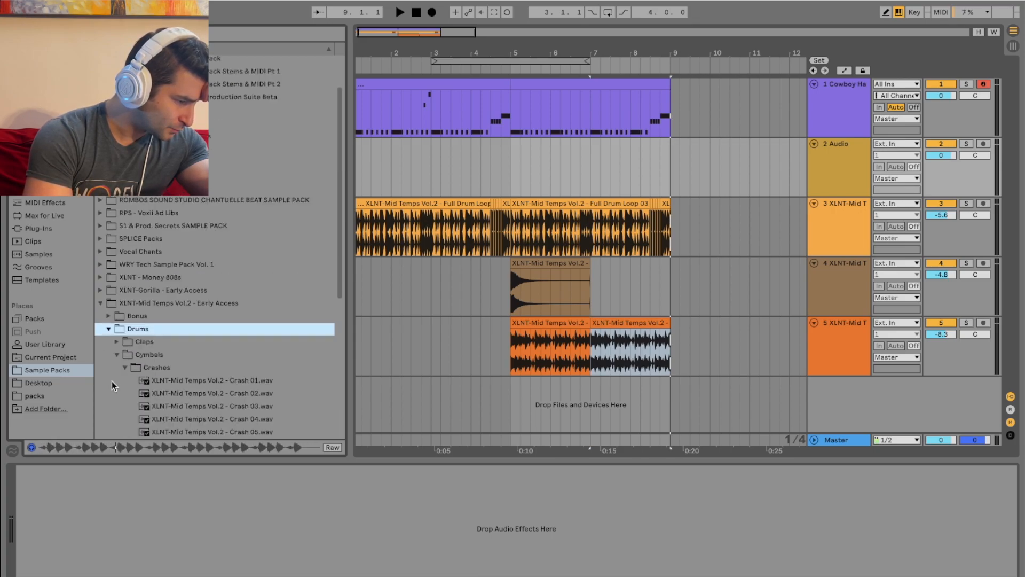
pyautogui.scroll(-3)
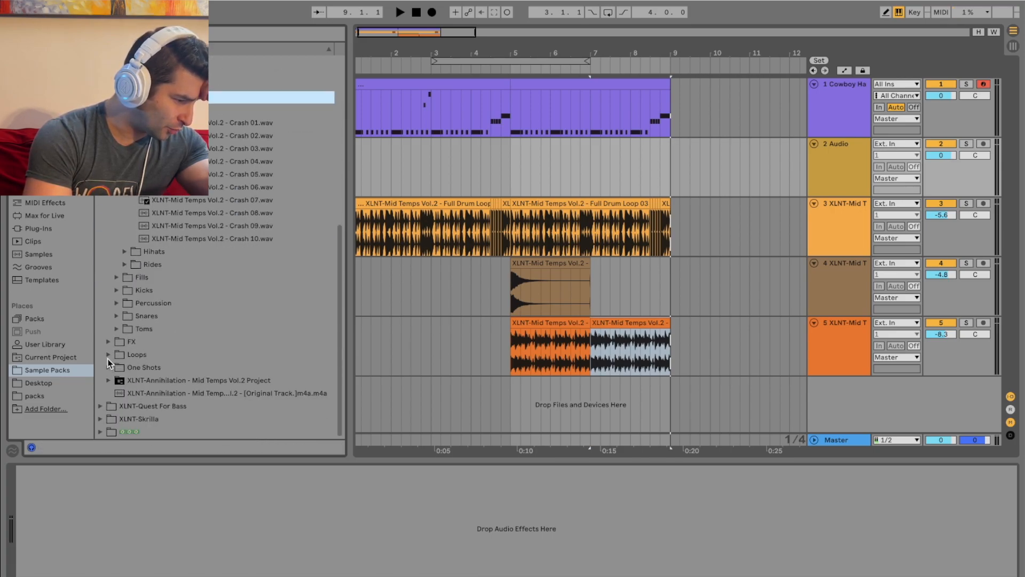
# Step: Browse the Mid Temps loop subfolders and expand the pack's FX folder
pyautogui.click(136, 353)
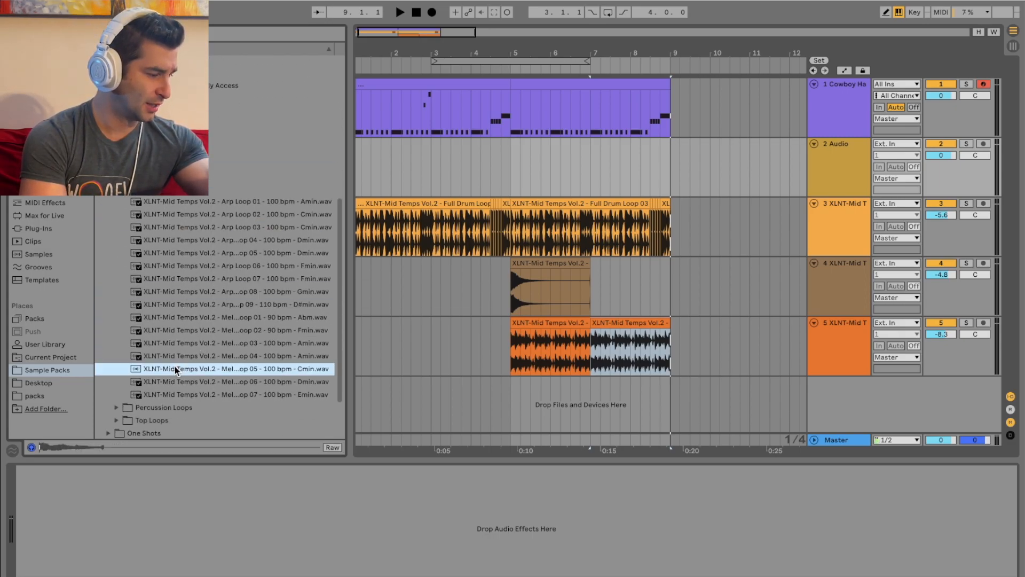
pyautogui.scroll(-3)
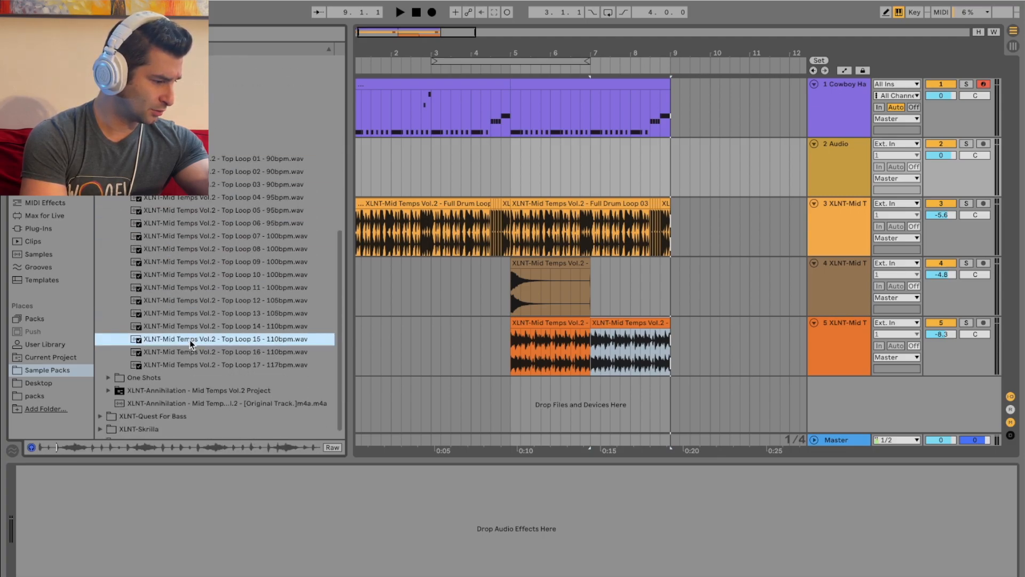
pyautogui.click(101, 331)
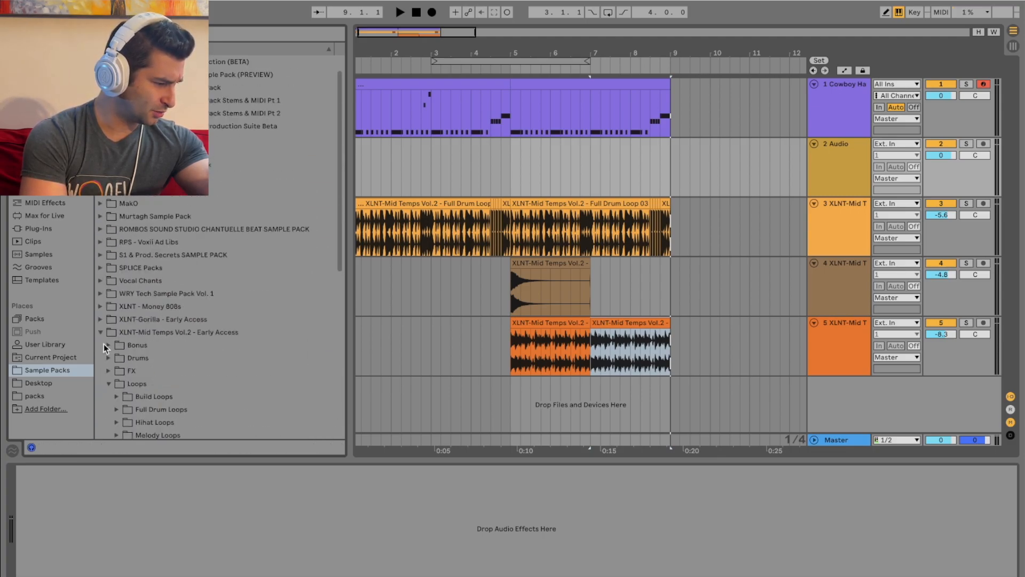
pyautogui.click(116, 319)
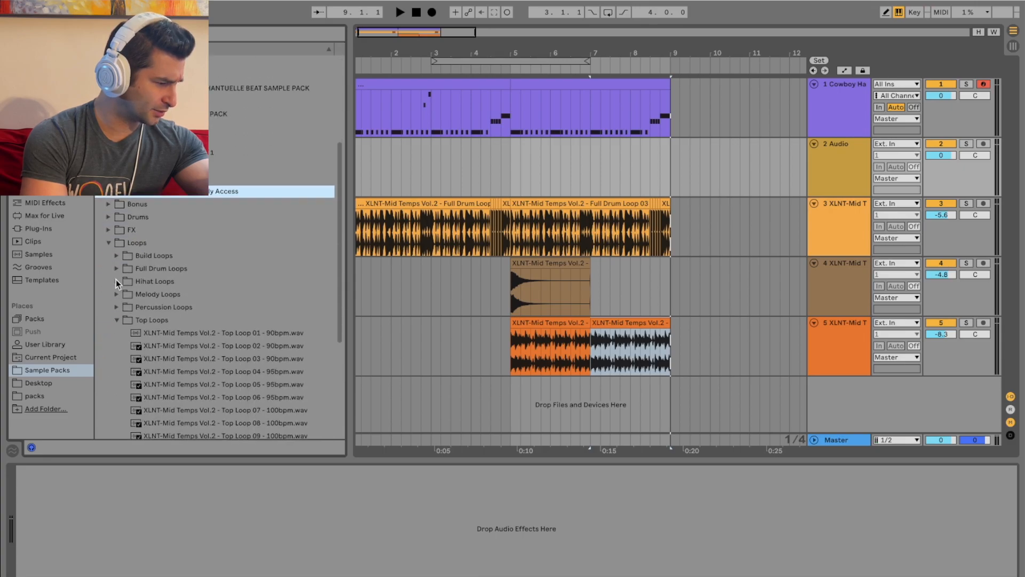
pyautogui.click(107, 342)
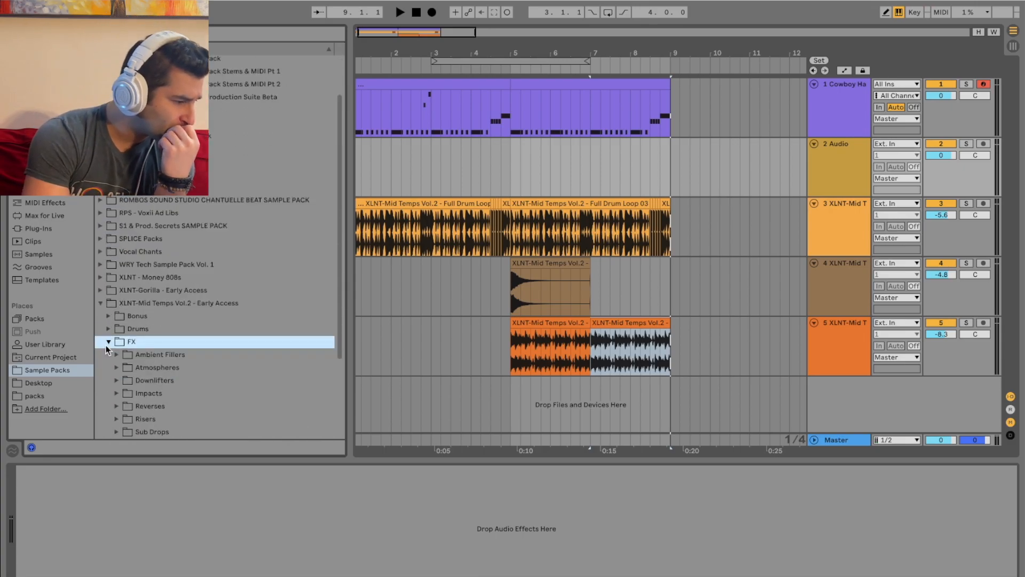
pyautogui.scroll(-3)
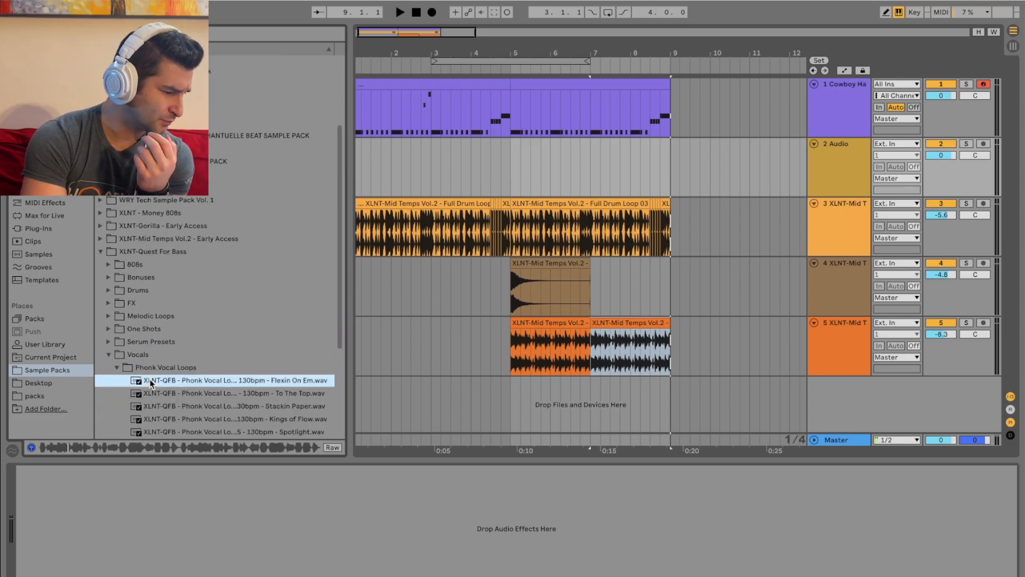
# Step: Audition the phonk vocal loops Spotlight, Chasing Dreams, Legendary Status and Stacking Chips 2
pyautogui.click(232, 406)
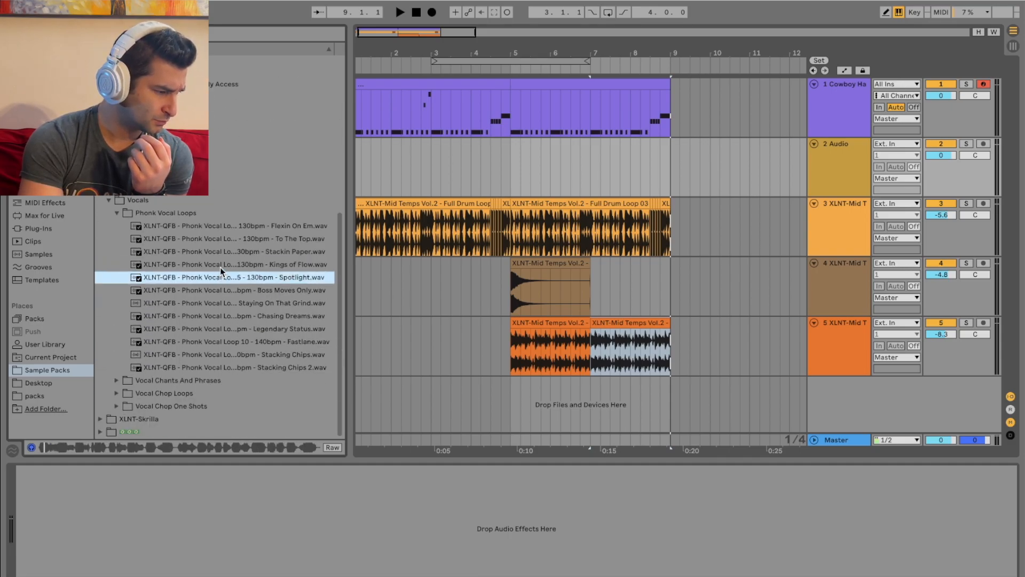
pyautogui.click(231, 315)
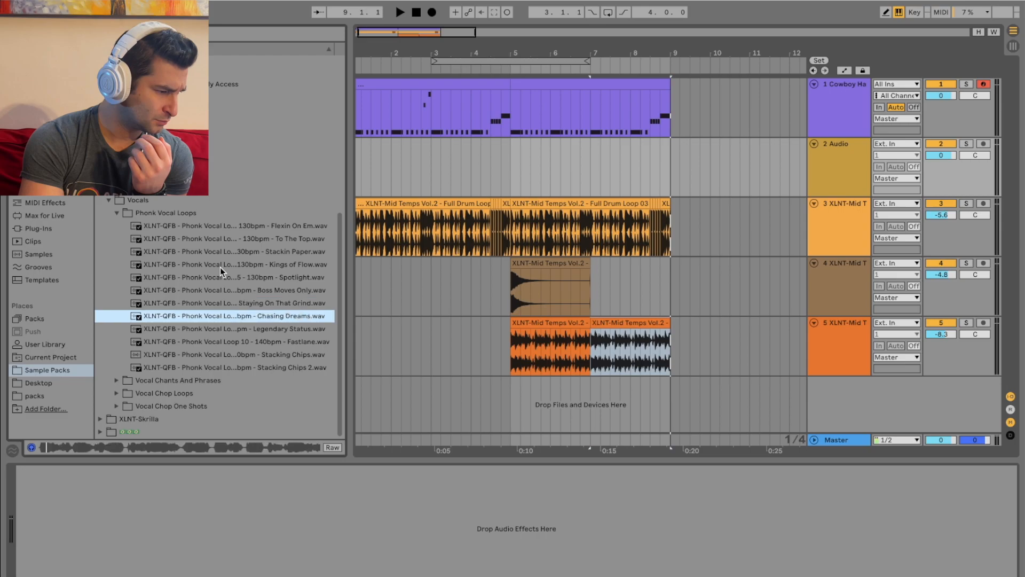
pyautogui.click(232, 328)
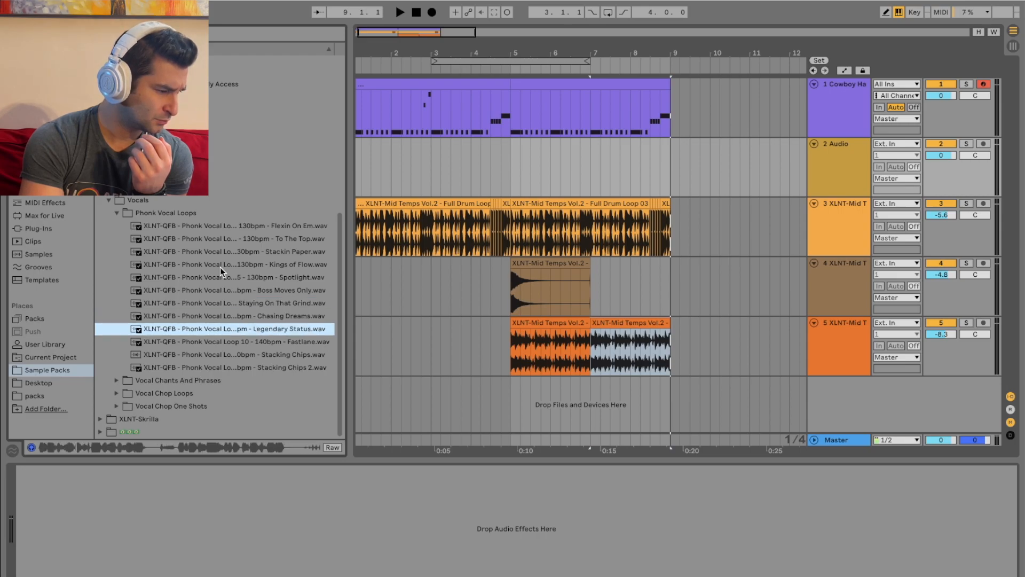
pyautogui.click(229, 366)
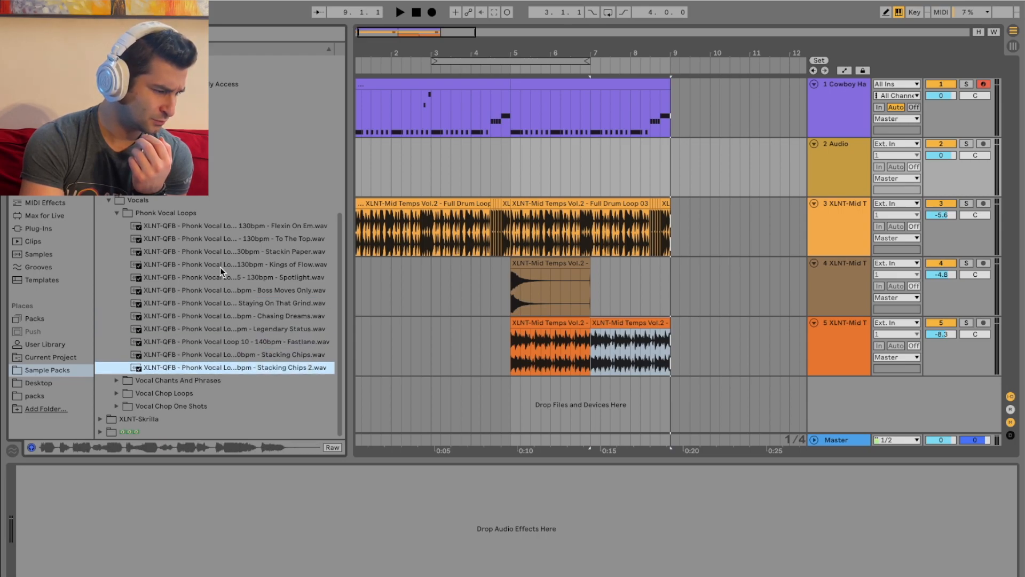
pyautogui.scroll(-3)
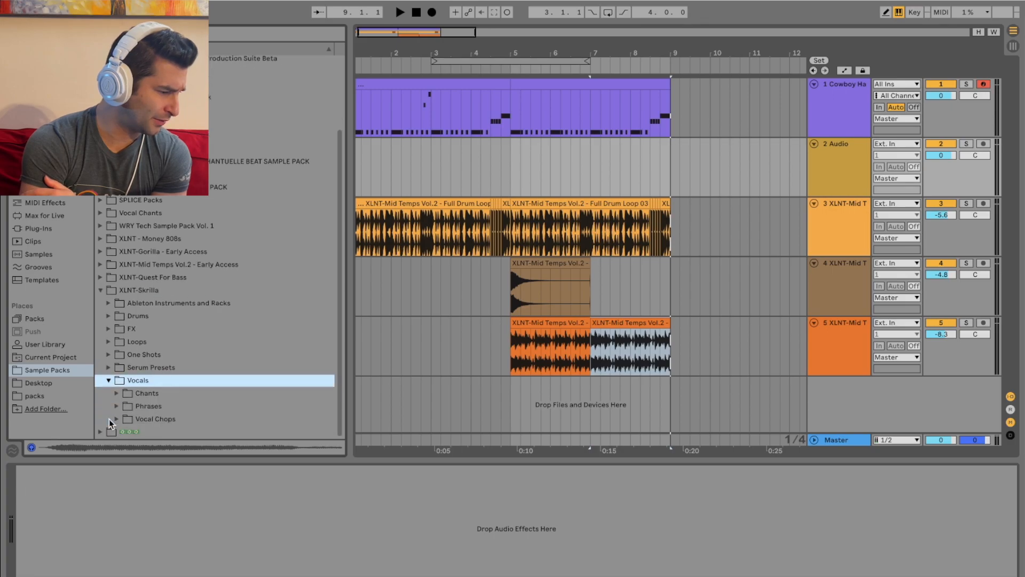
# Step: Audition Skrilla vocal phrases including Put Yo Hands Up, Turn Up The Bass and Get the Bass Knockin
pyautogui.click(116, 392)
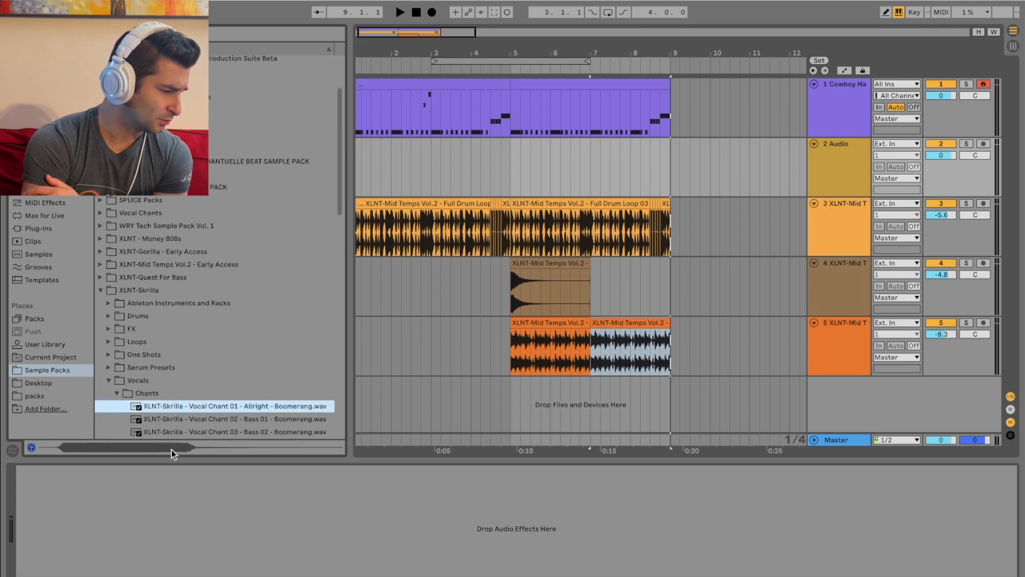
pyautogui.click(118, 406)
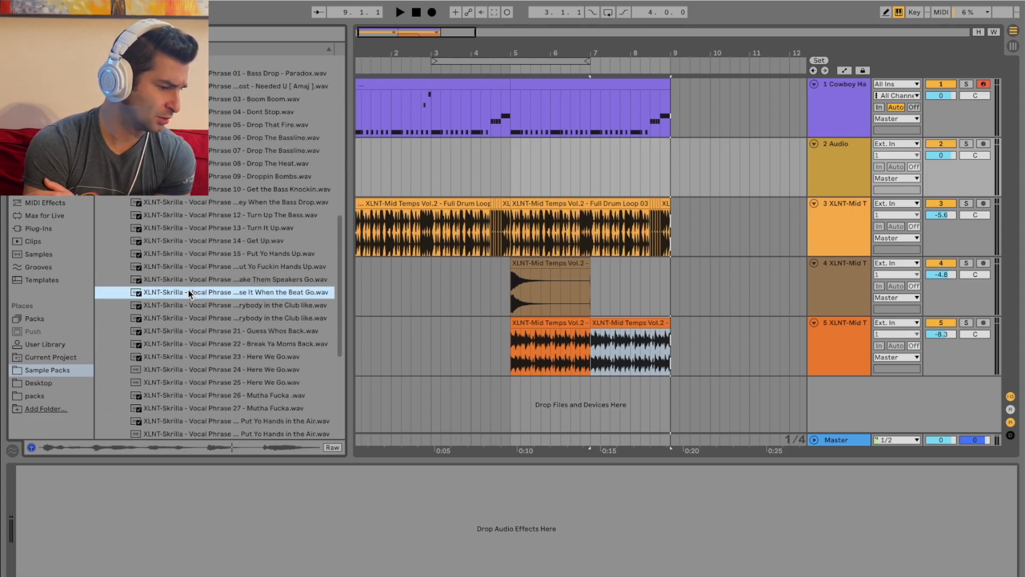
pyautogui.click(228, 318)
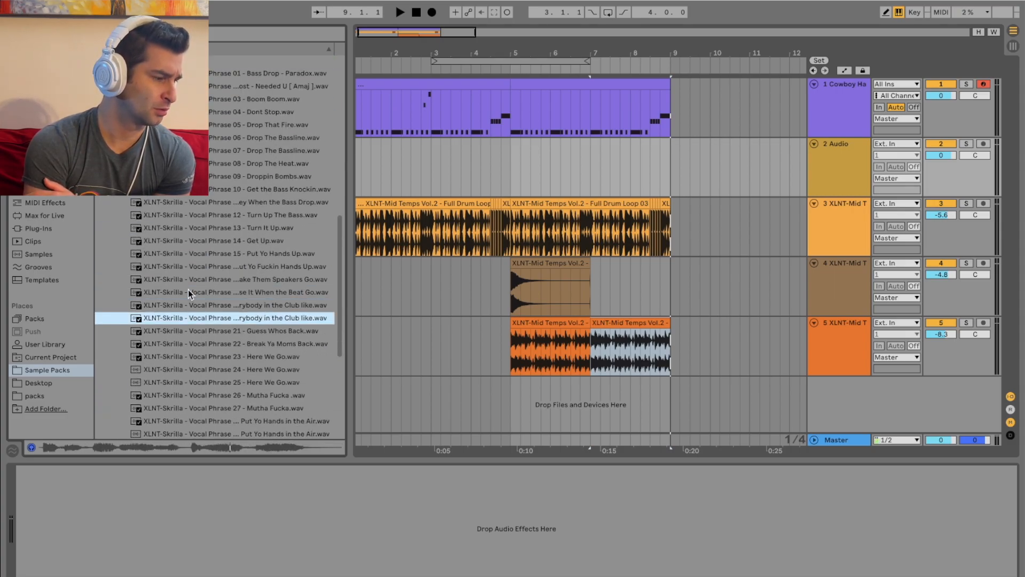
pyautogui.click(234, 253)
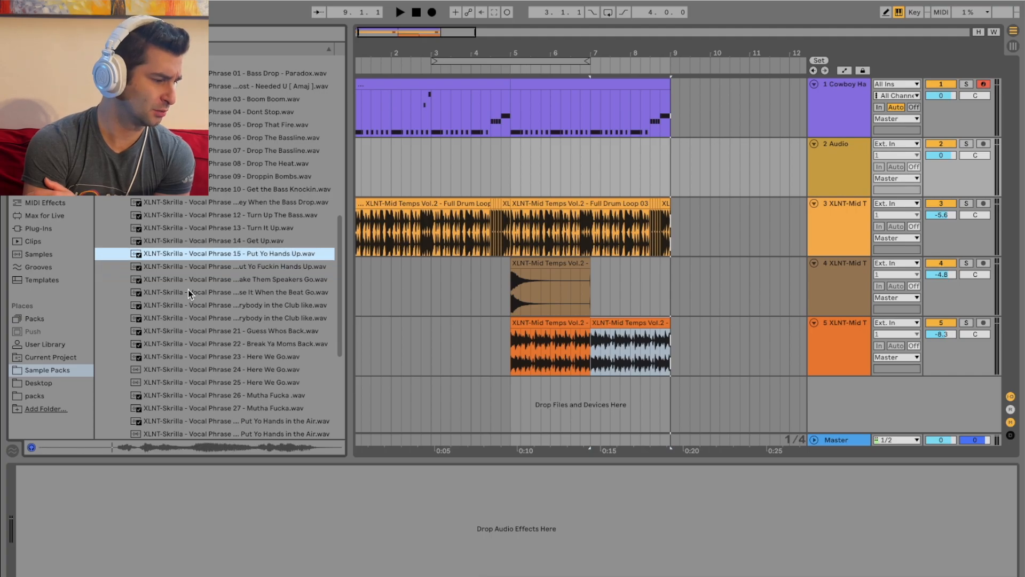
pyautogui.click(222, 215)
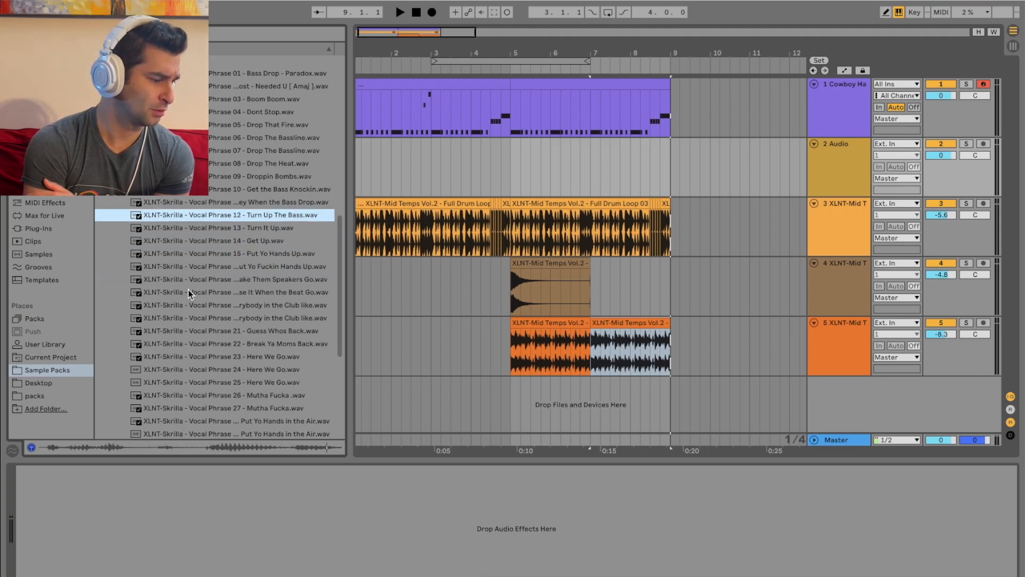
pyautogui.click(268, 189)
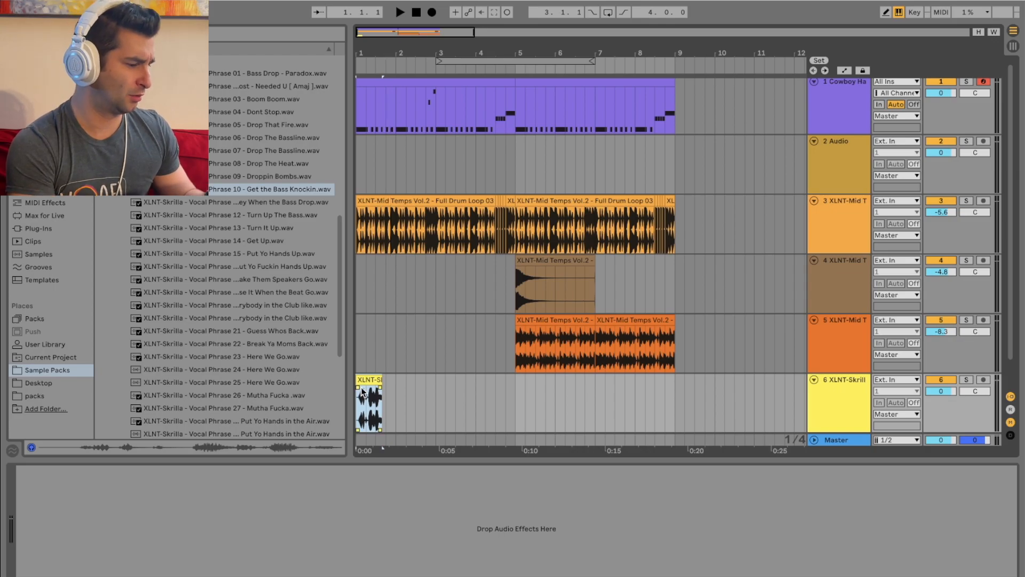
# Step: Play the vocal, try Drop That Fire, and end with Vocal Phrase 05 then 35 at bar 1
pyautogui.click(399, 11)
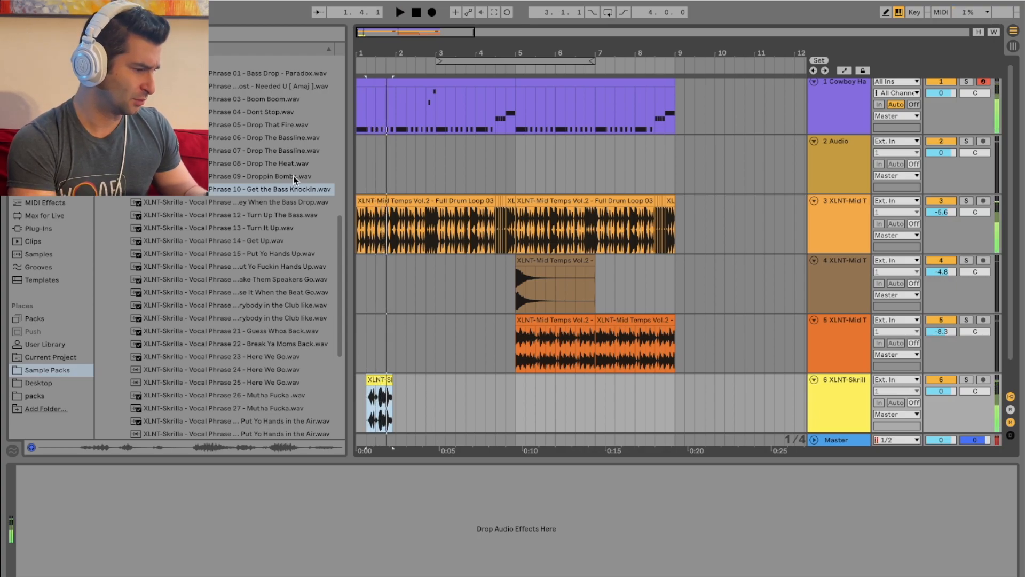
pyautogui.click(262, 162)
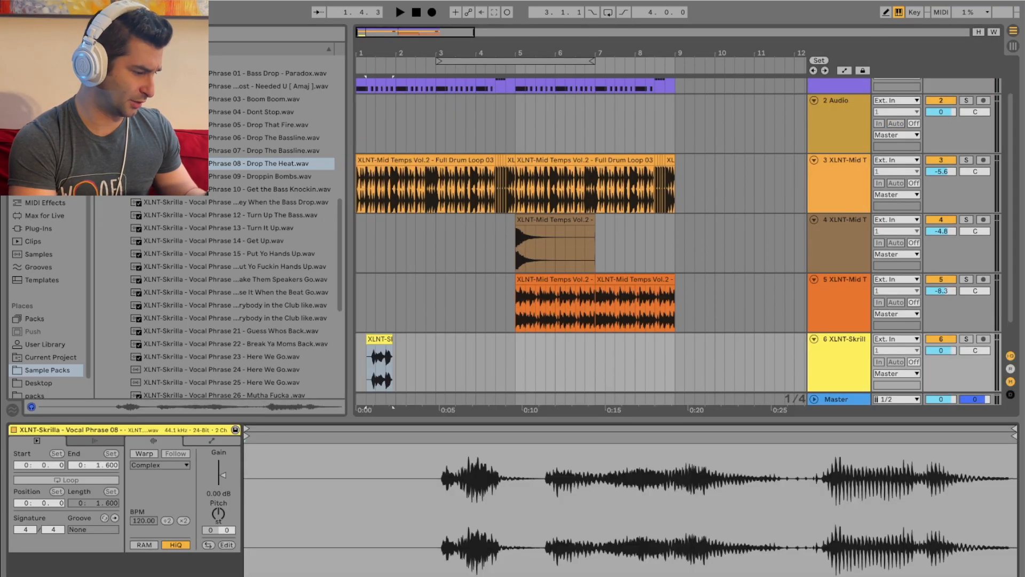
pyautogui.click(270, 124)
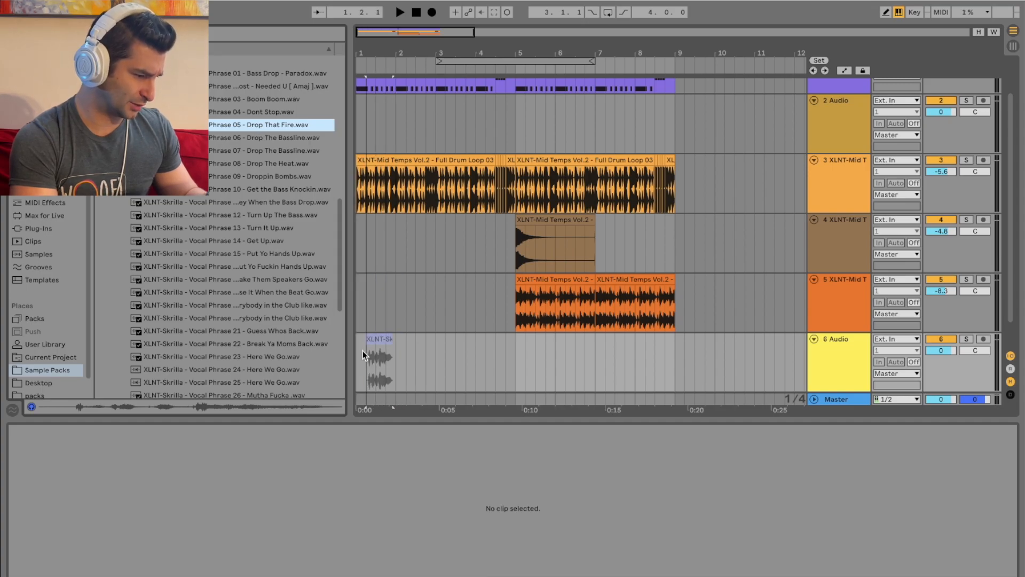
pyautogui.click(379, 360)
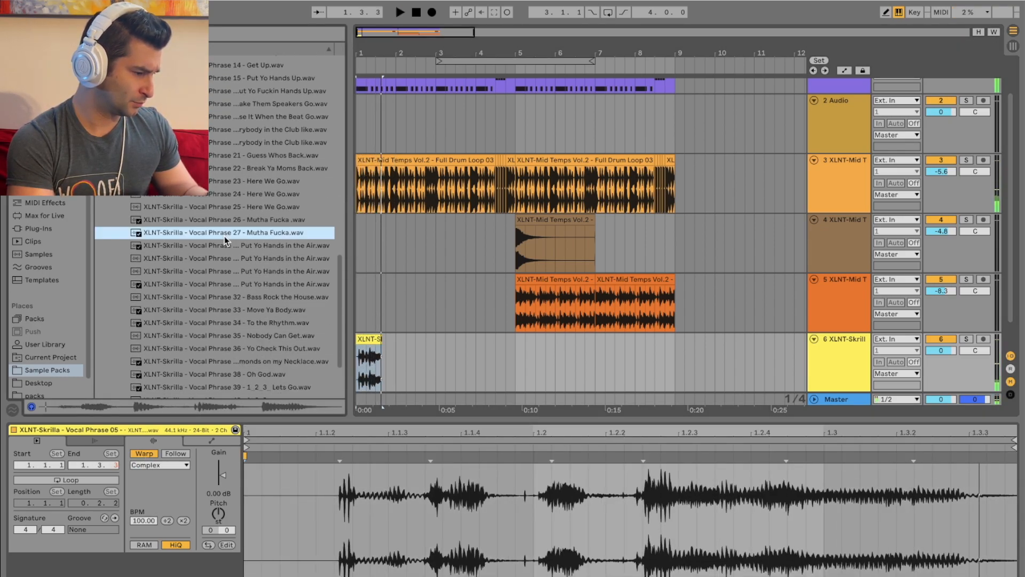
pyautogui.scroll(-3)
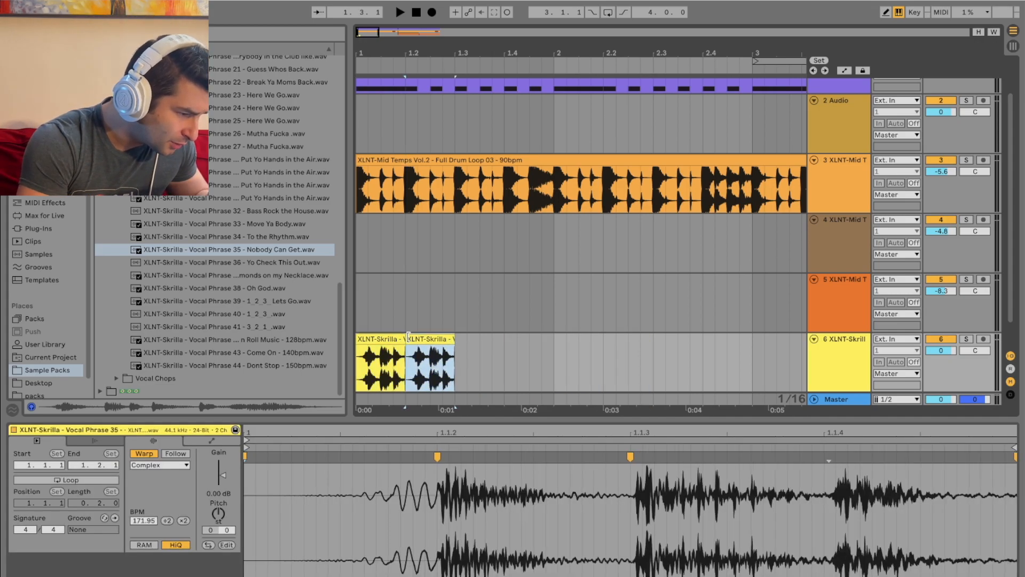
# Step: Play back the repeated vocal chops across bars 1–5 at -10.2 dB with EQ Eight
pyautogui.click(399, 12)
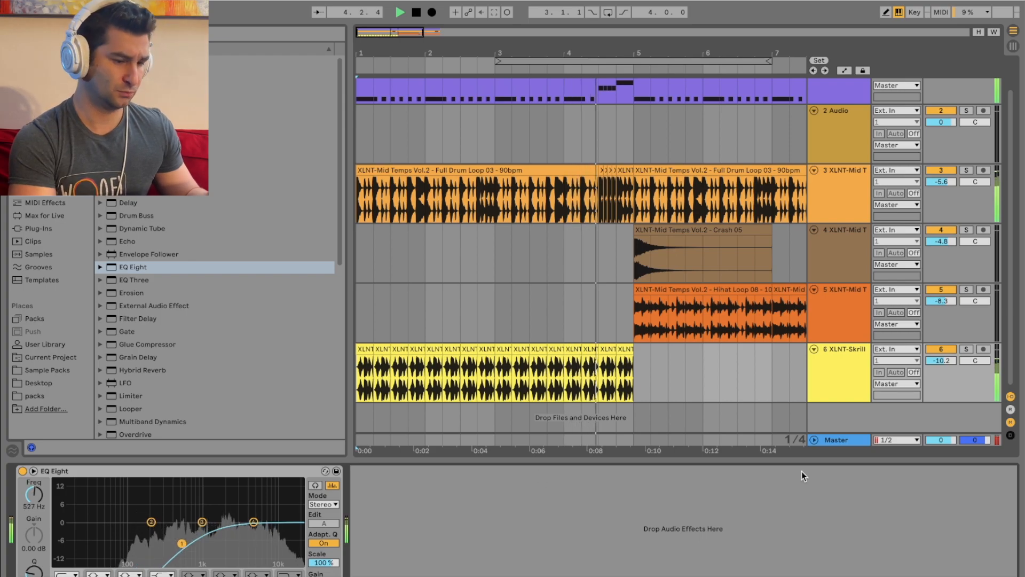
# Step: Audition the vocal track through the Spectral Resonator, then stop and return to the song start
pyautogui.click(416, 12)
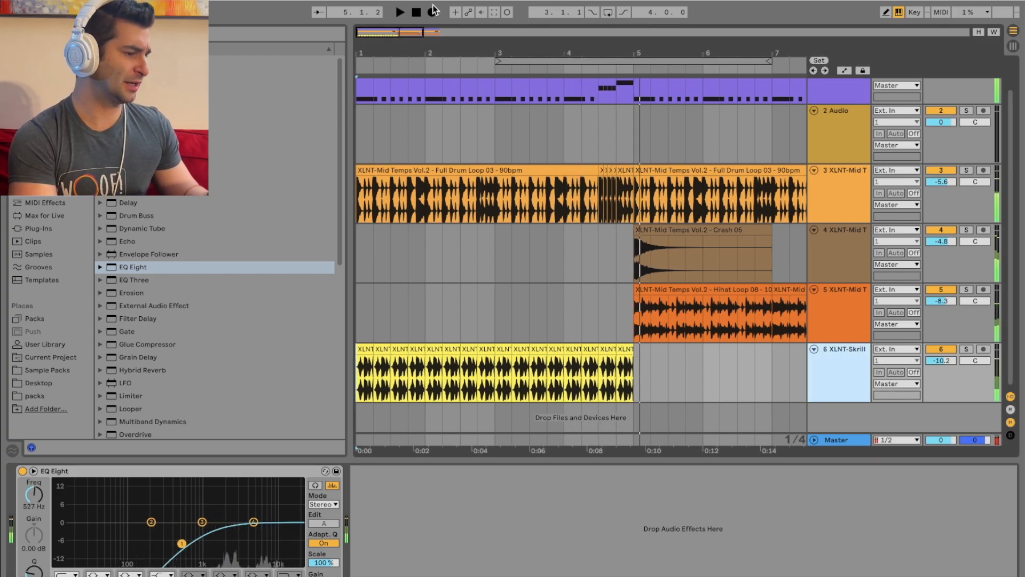
pyautogui.click(415, 12)
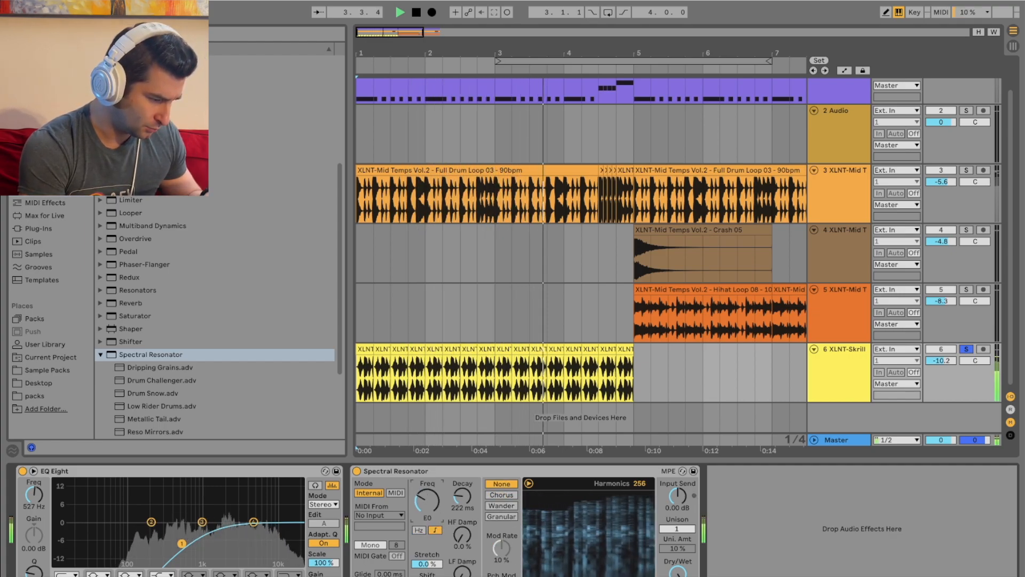
pyautogui.click(415, 12)
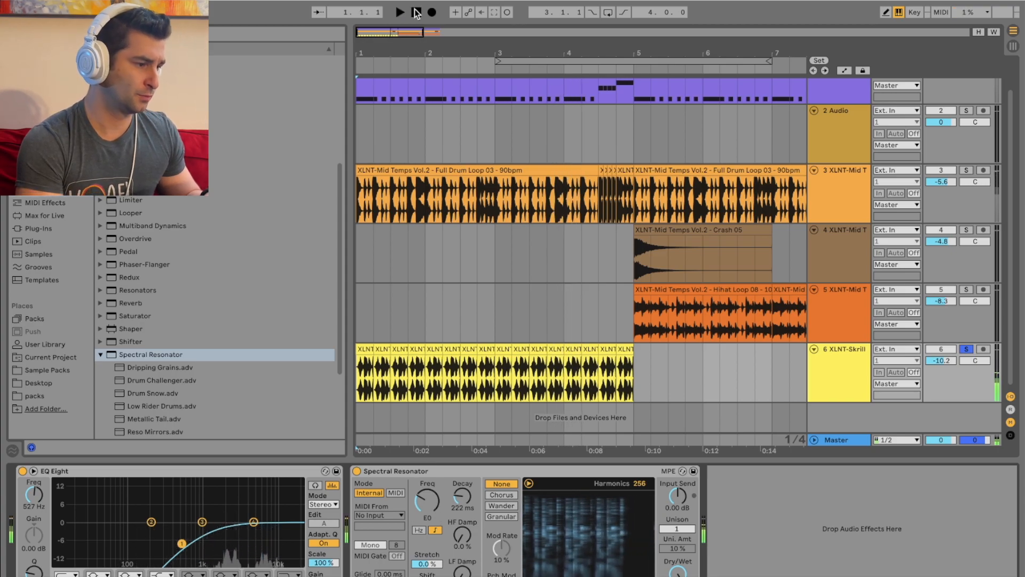
pyautogui.click(416, 11)
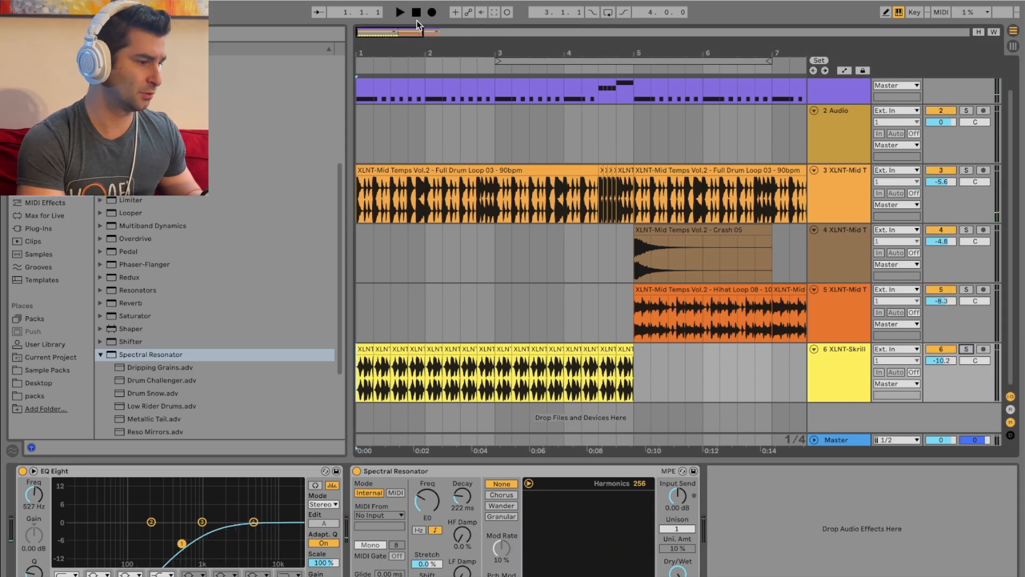